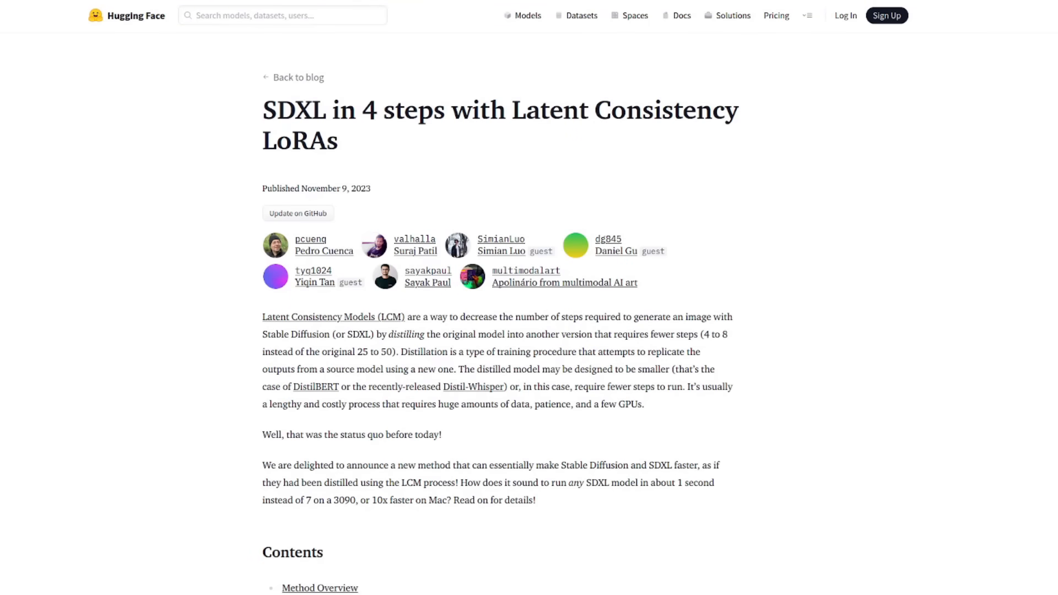
Scroll through the 'SDXL in 4 steps with Latent Consistency LoRAs' introduction until the Contents list shows
scroll("down", 3)
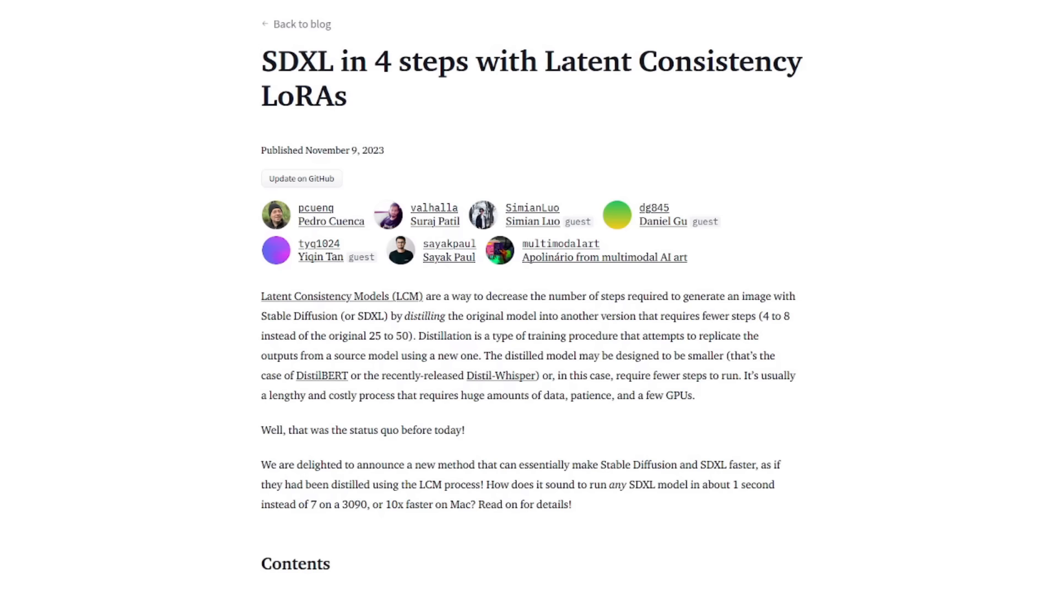
scroll("down", 3)
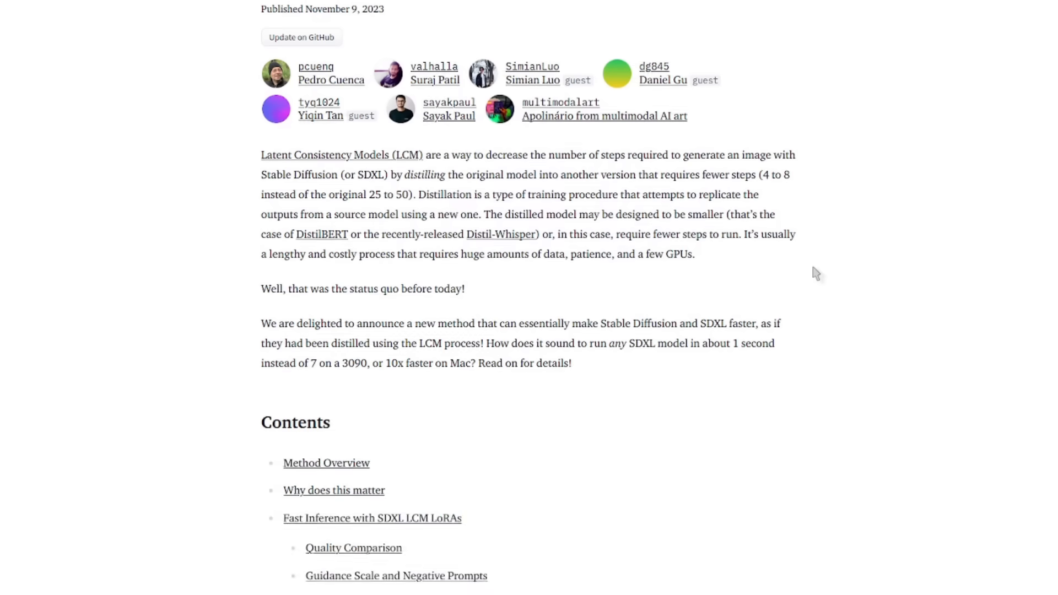
scroll("down", 3)
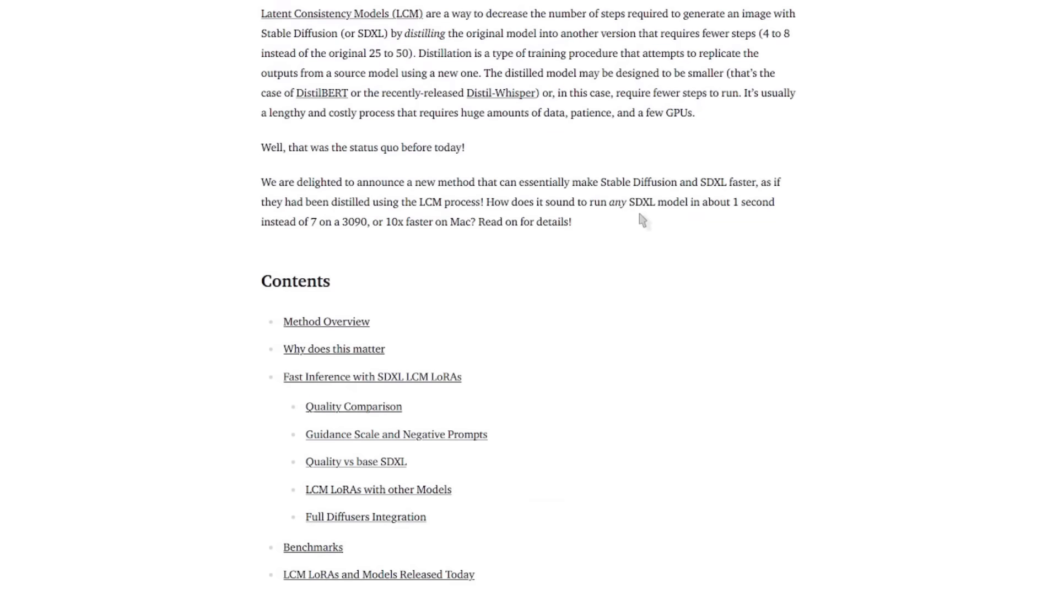
scroll("down", 3)
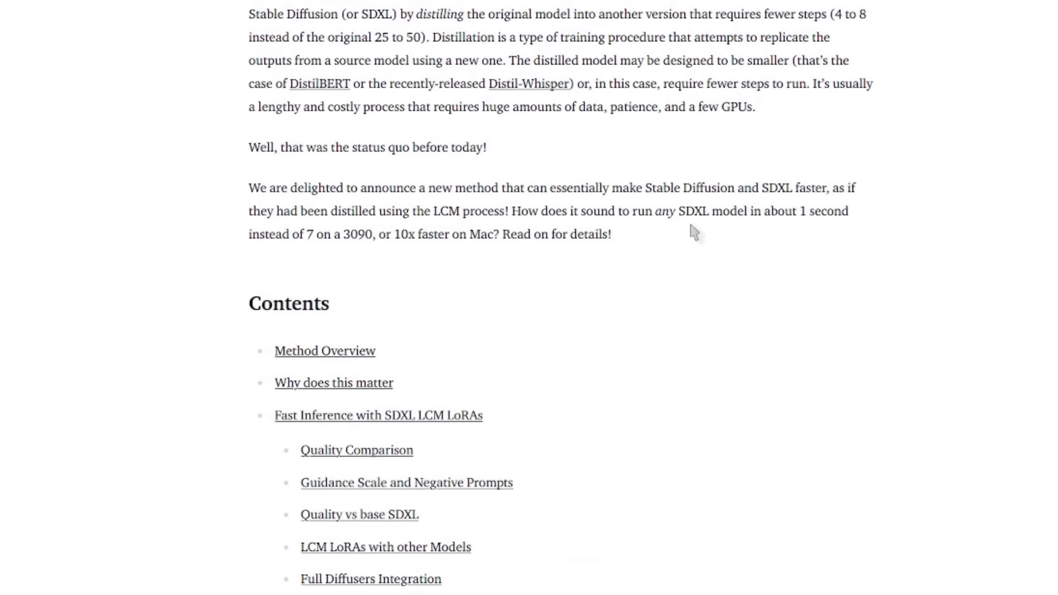
scroll("down", 3)
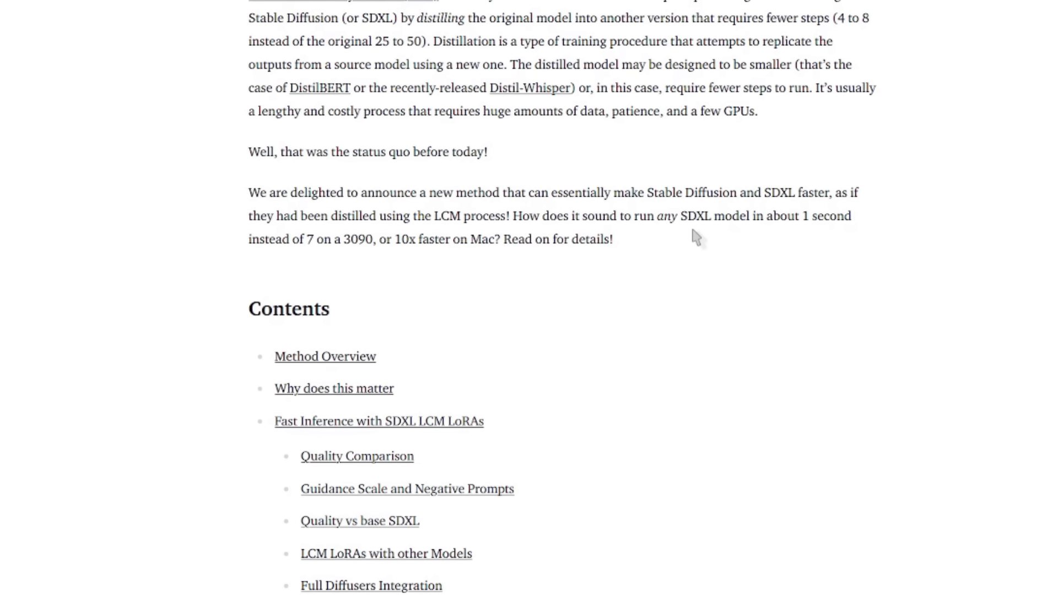
scroll("down", 3)
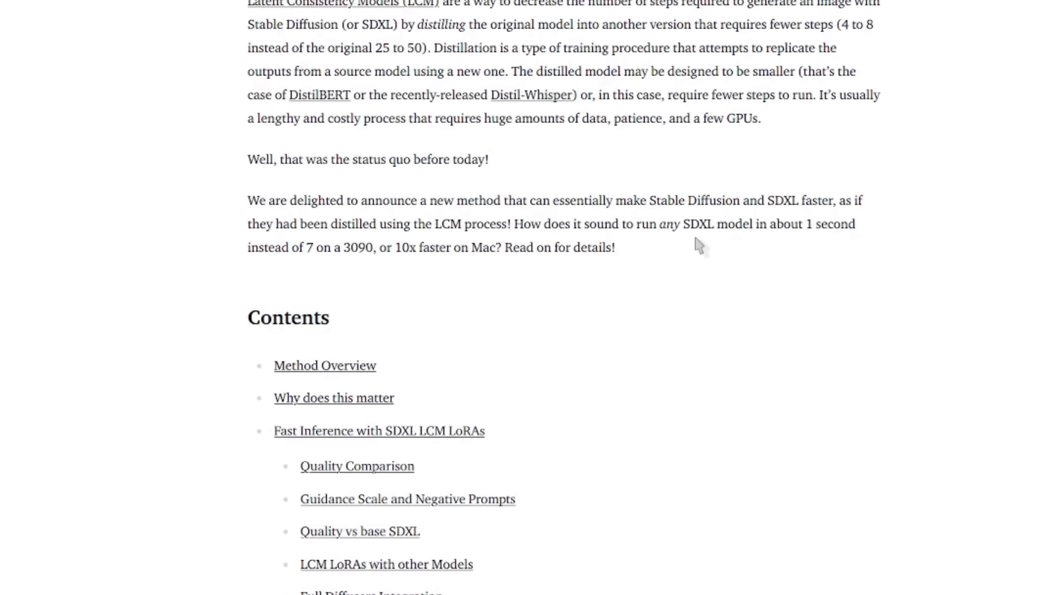
scroll("down", 3)
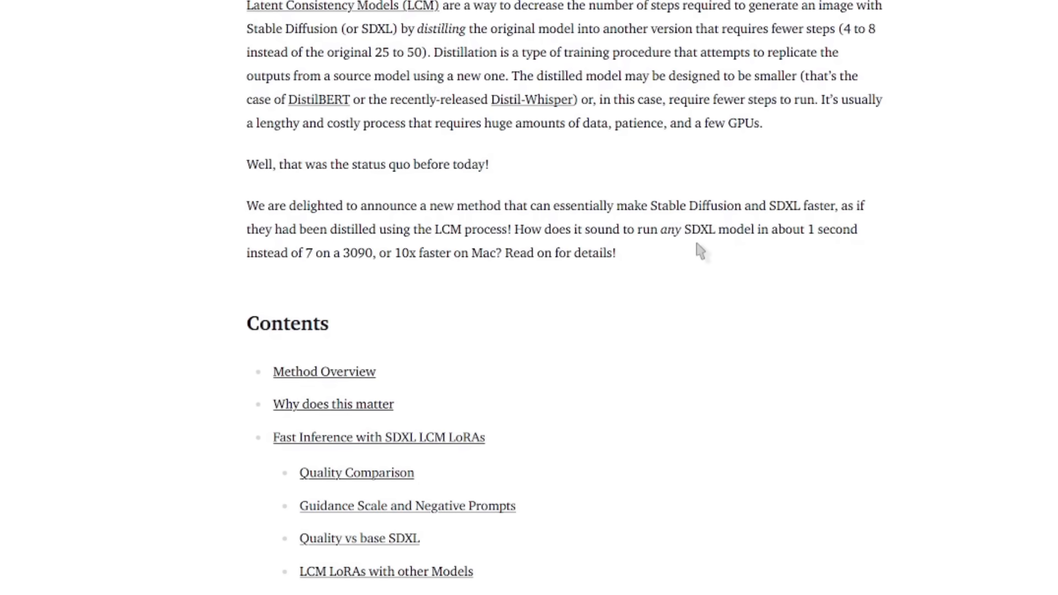
scroll("down", 3)
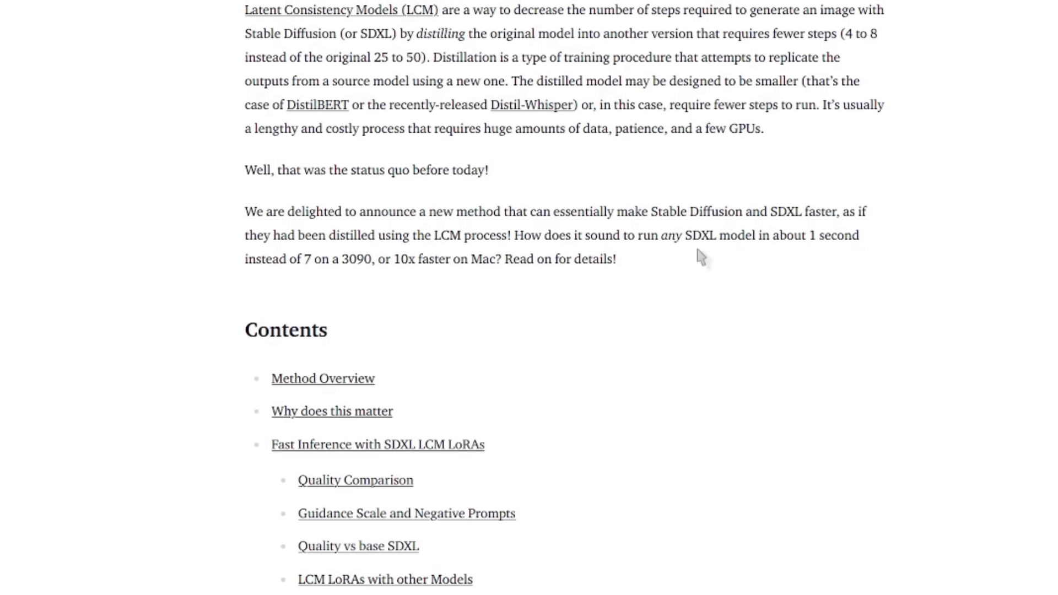
scroll("down", 3)
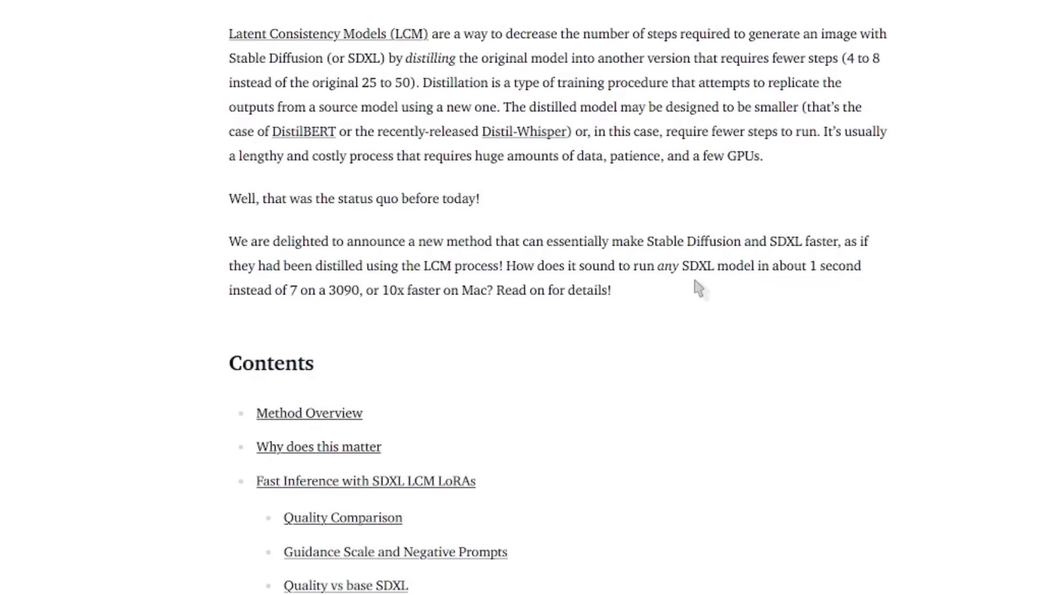
scroll("down", 3)
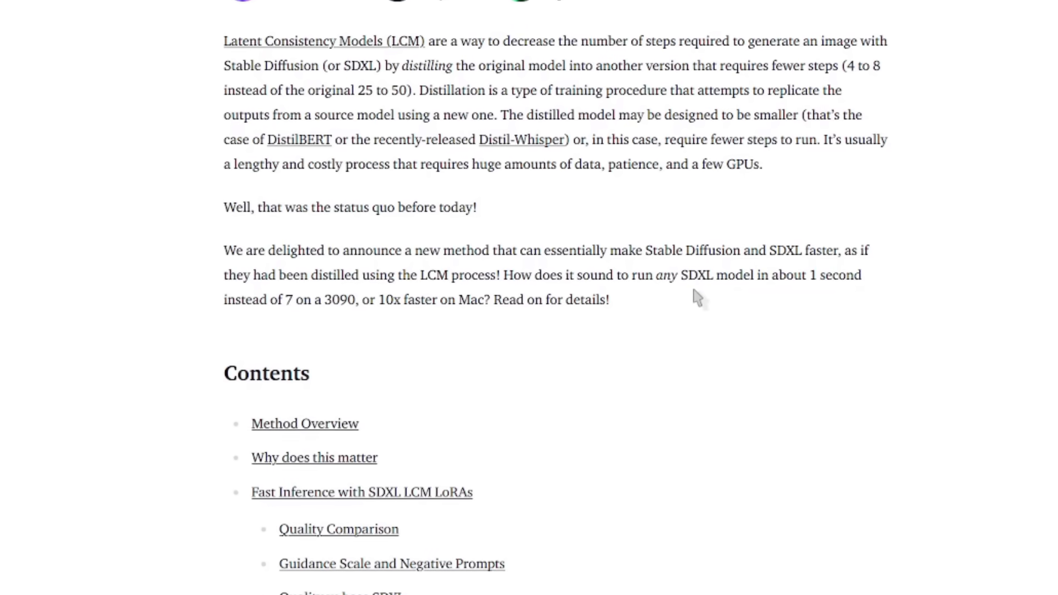
scroll("down", 3)
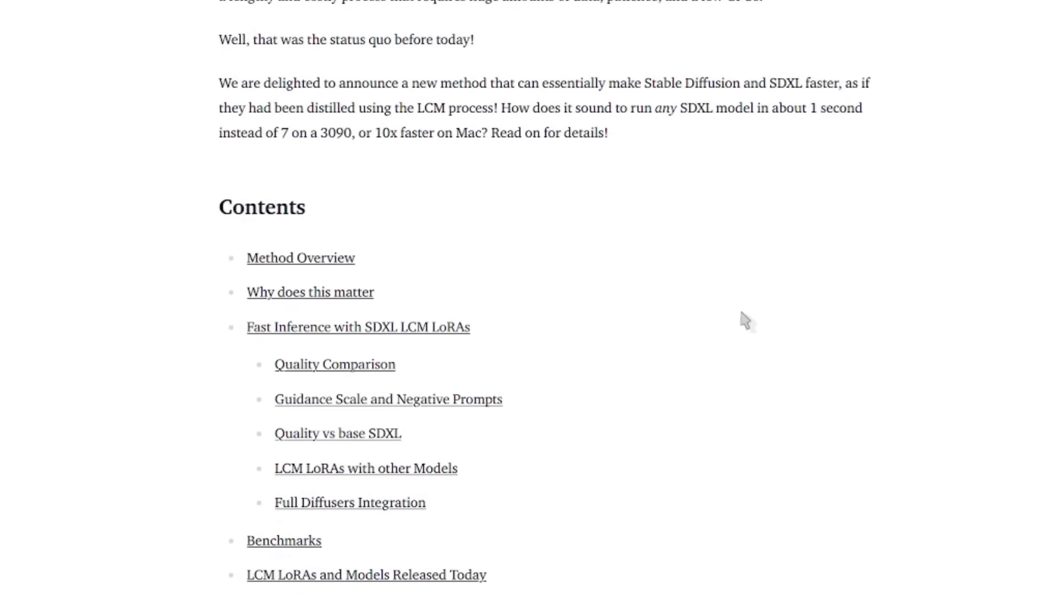
scroll("down", 3)
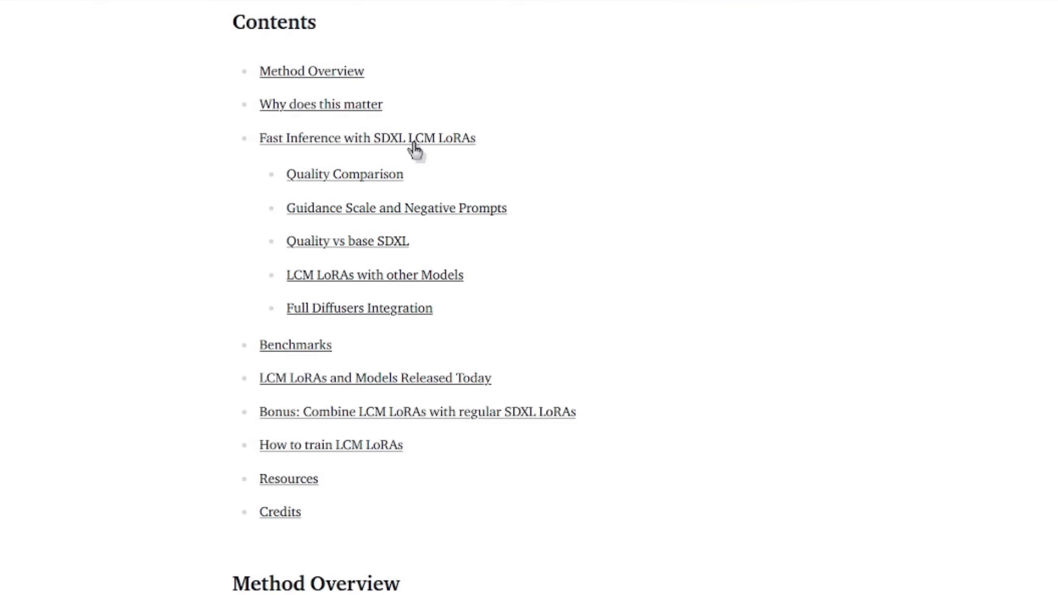
Jump to the Fast Inference with SDXL LCM LoRAs section and highlight num_inference_steps=4 in the code
left_click(366, 138)
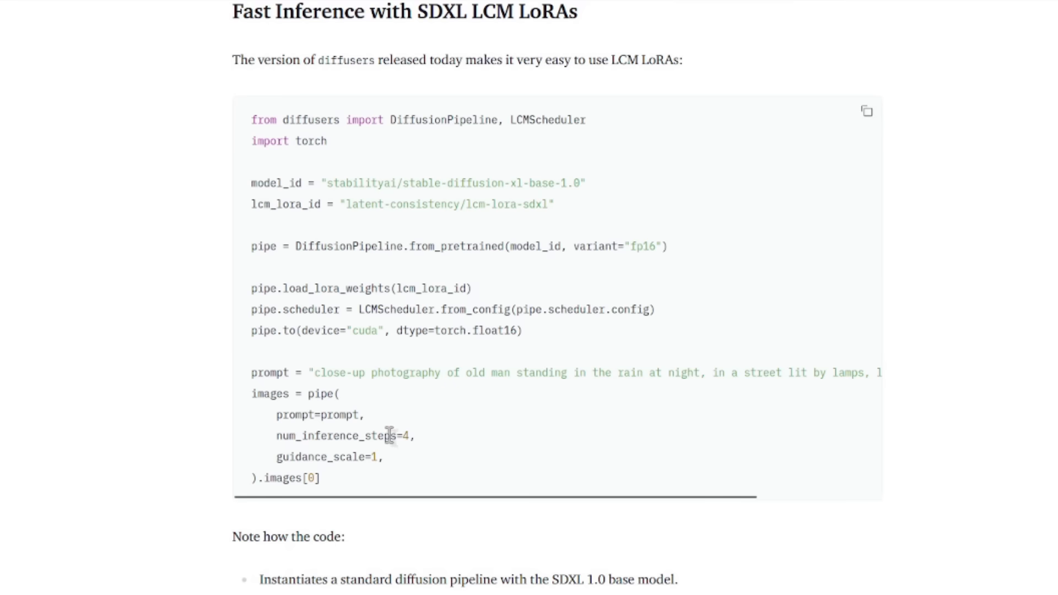
left_click_drag(378, 436, 416, 436)
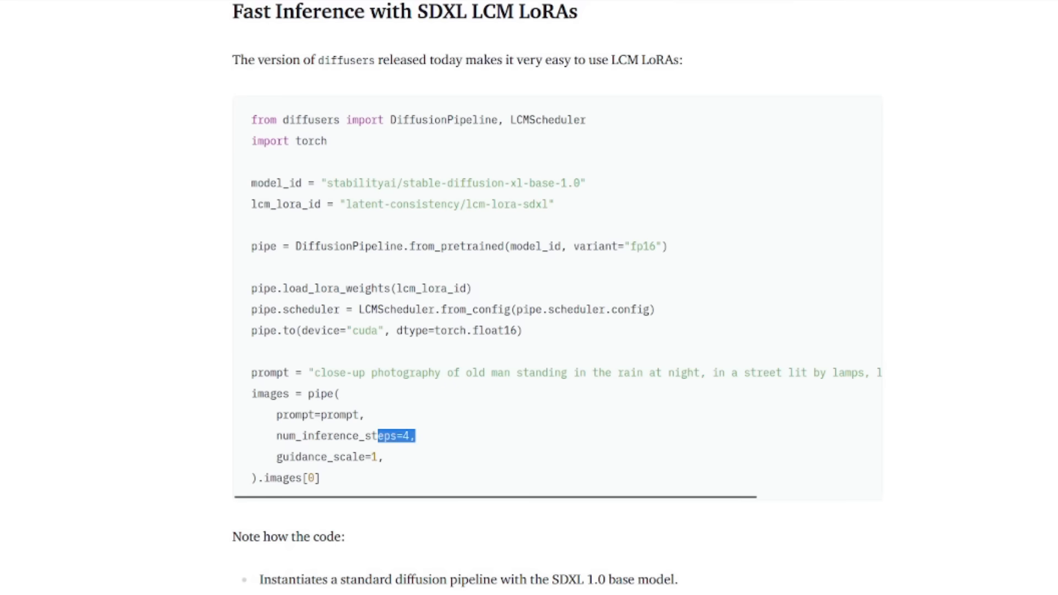
scroll("down", 3)
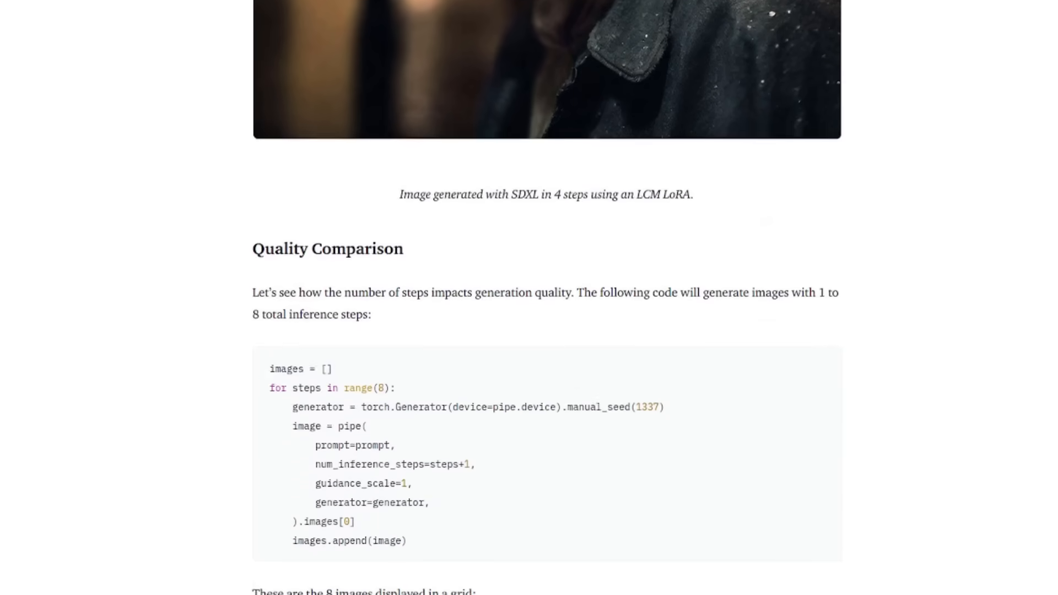
scroll("down", 3)
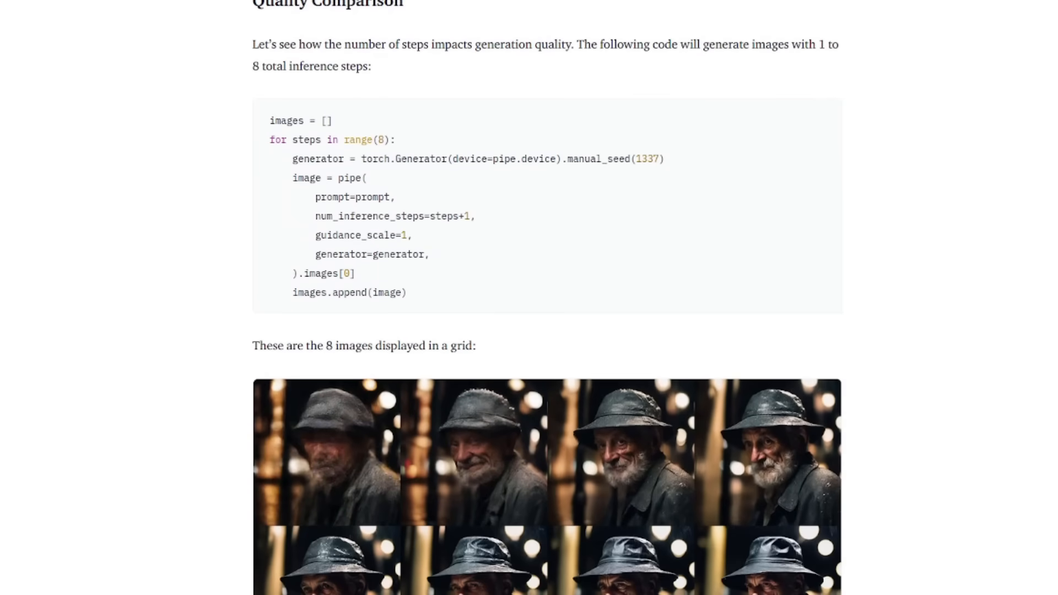
Scroll through the Quality Comparison down to the Quality vs base SDXL part
scroll("down", 3)
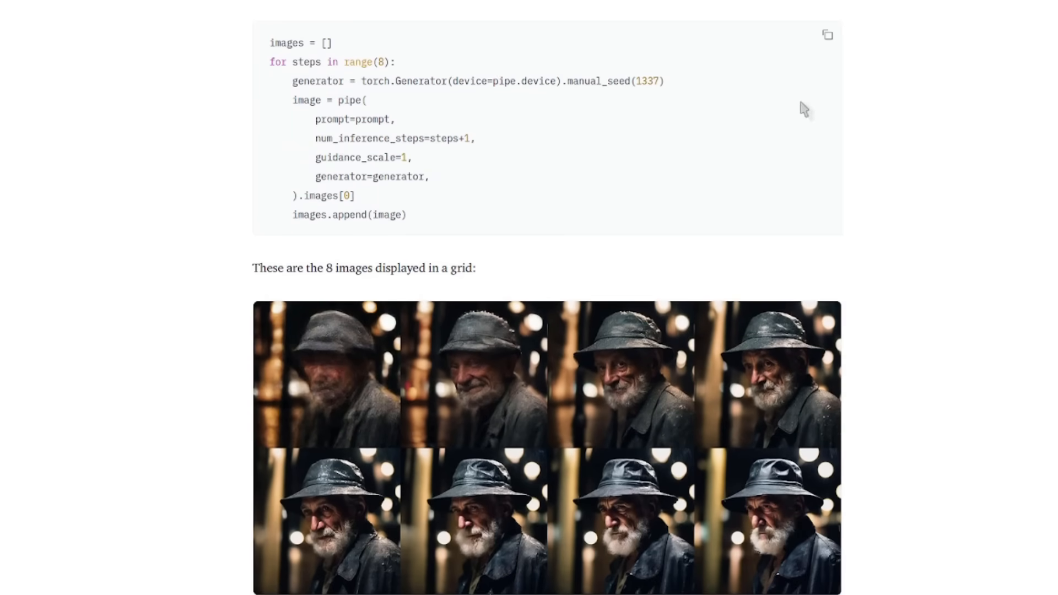
scroll("down", 3)
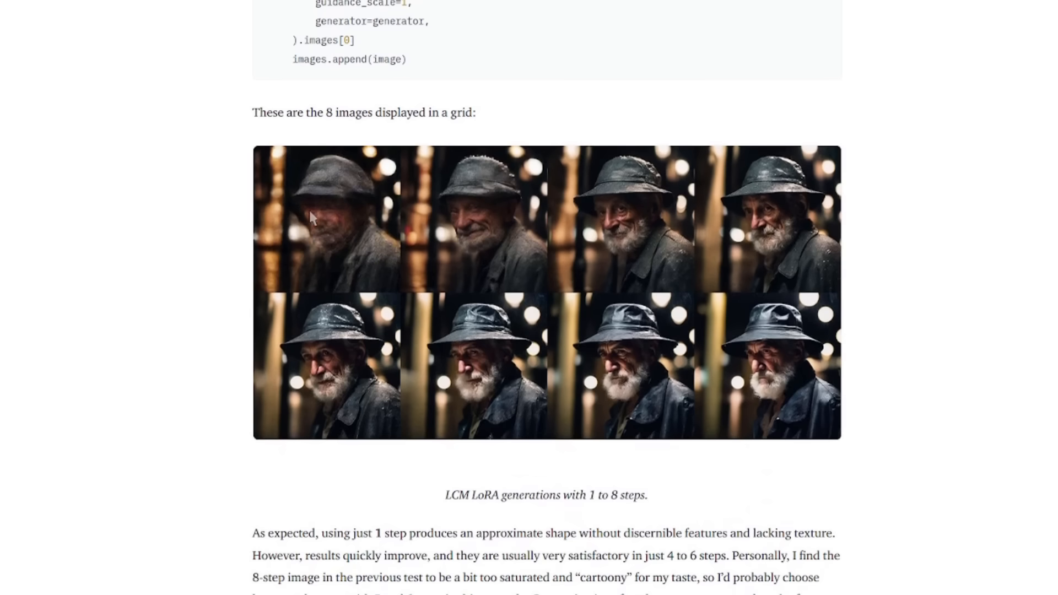
mouse_move(791, 378)
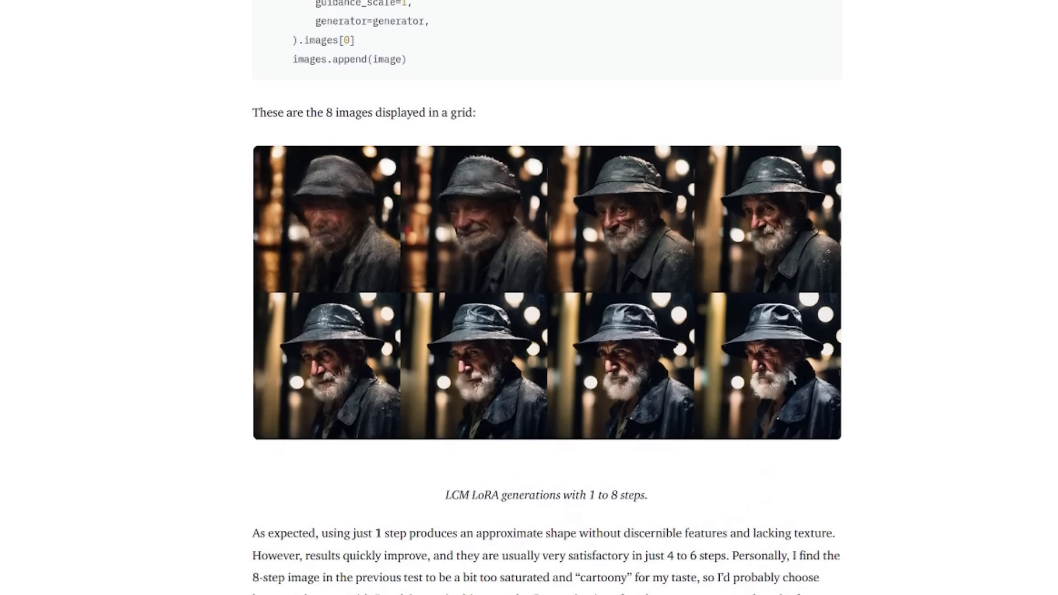
mouse_move(922, 410)
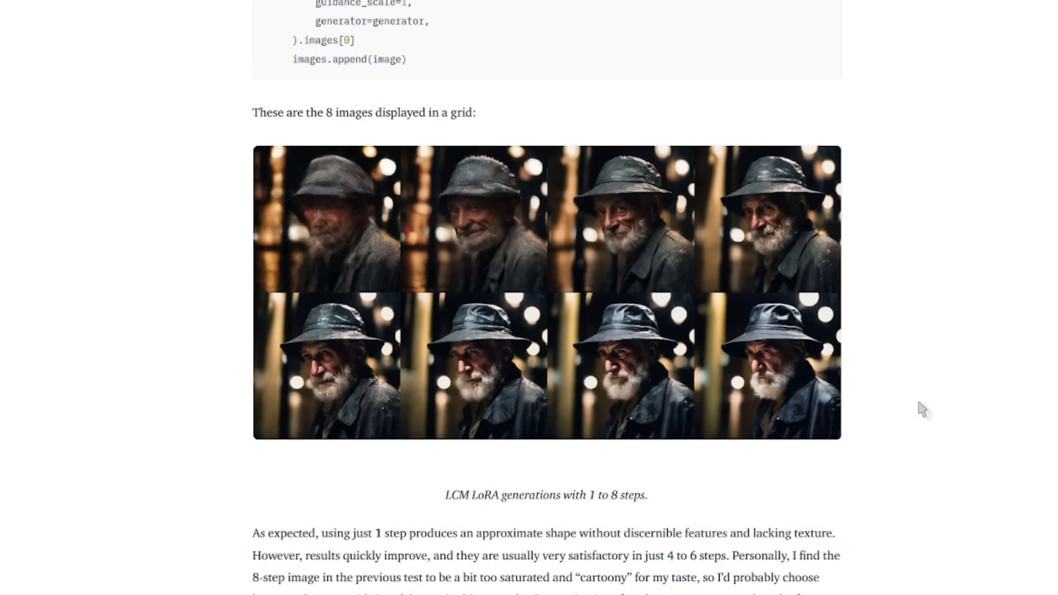
scroll("down", 3)
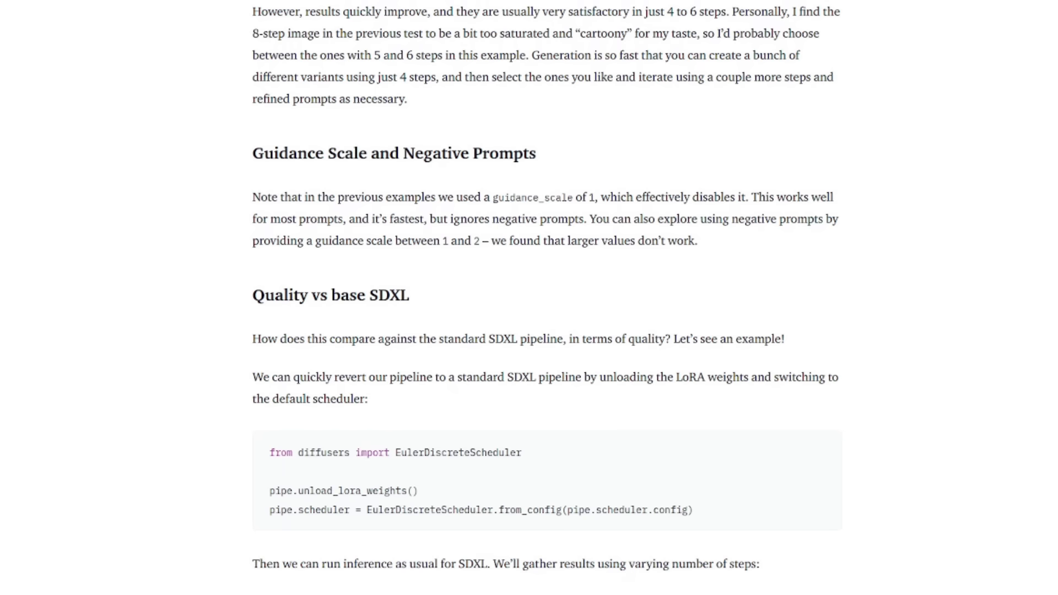
double_click(393, 154)
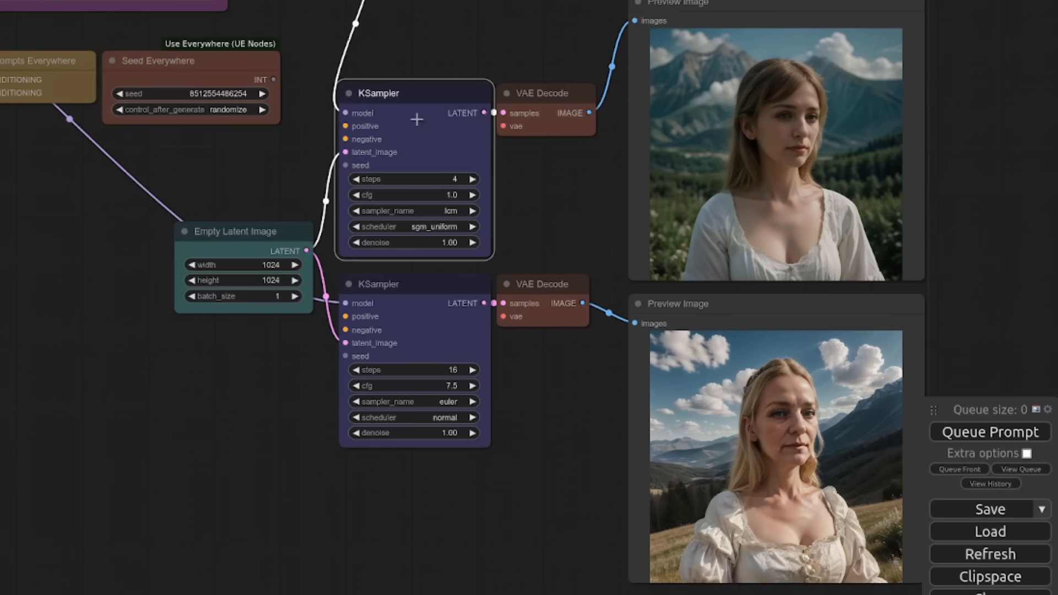
mouse_move(483, 148)
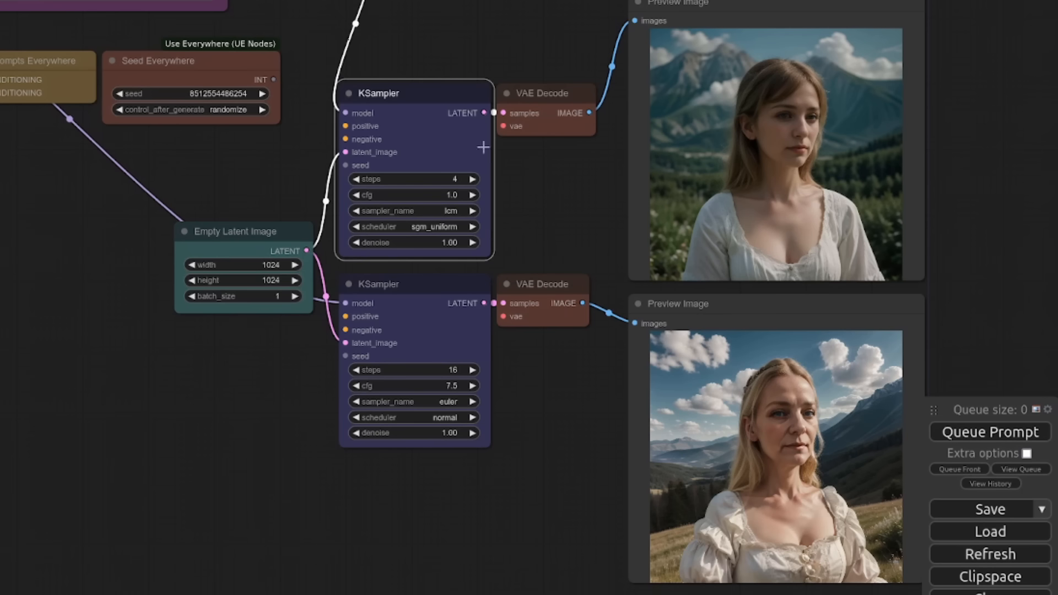
mouse_move(525, 212)
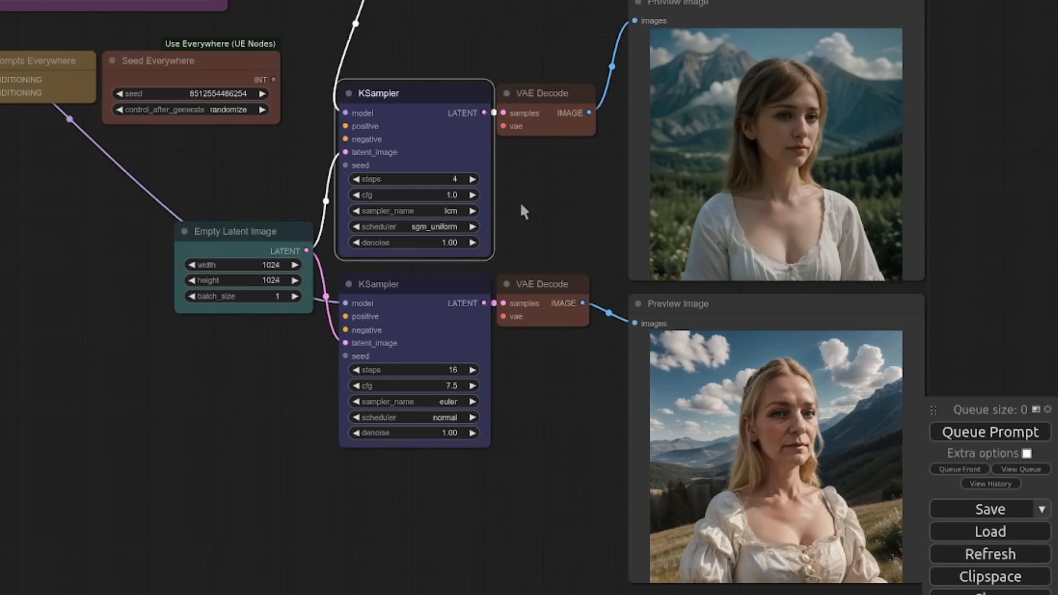
mouse_move(412, 318)
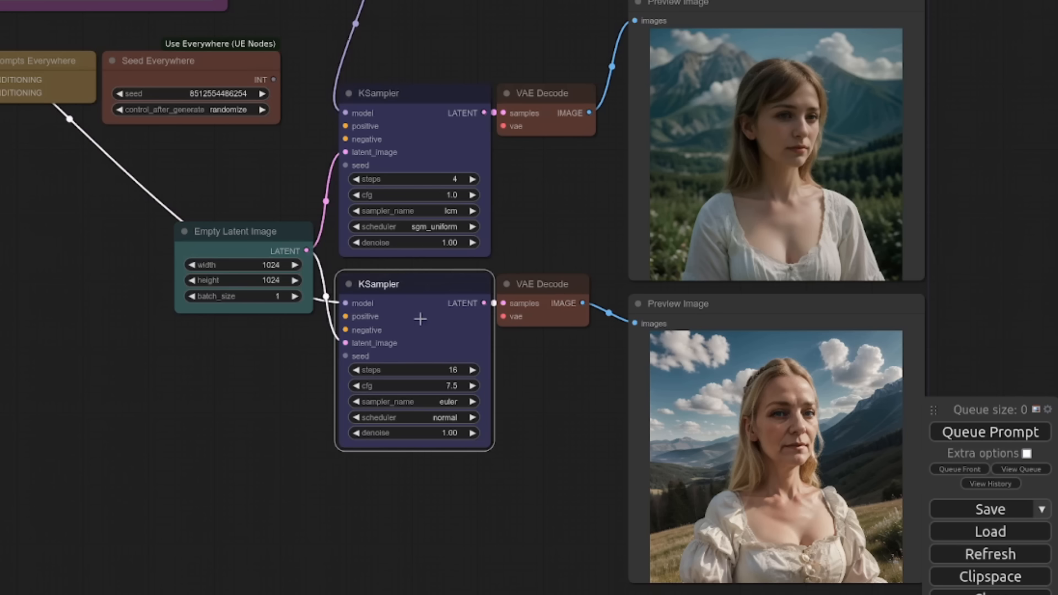
mouse_move(440, 365)
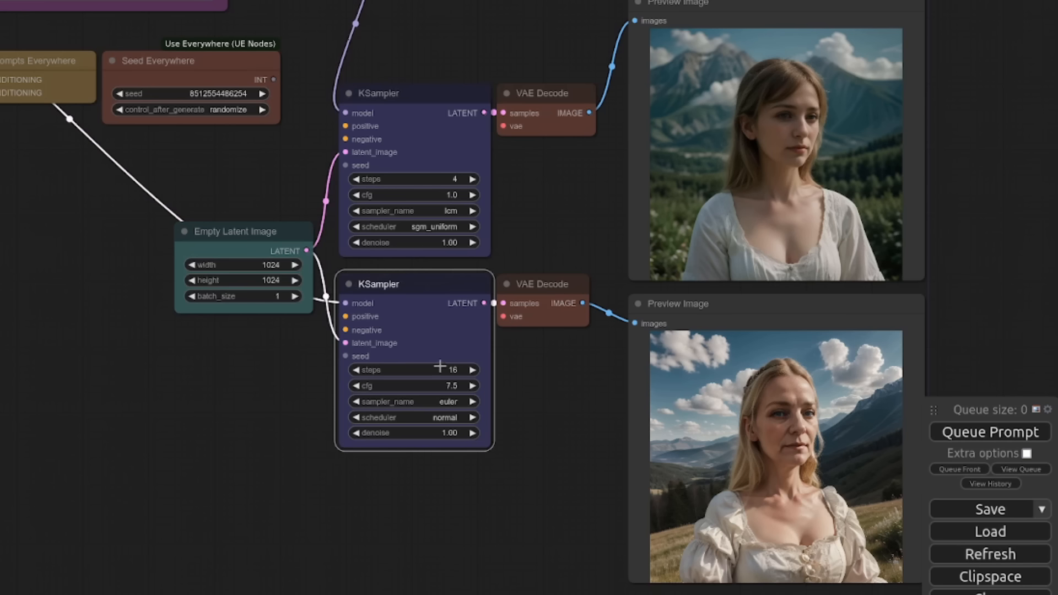
mouse_move(476, 397)
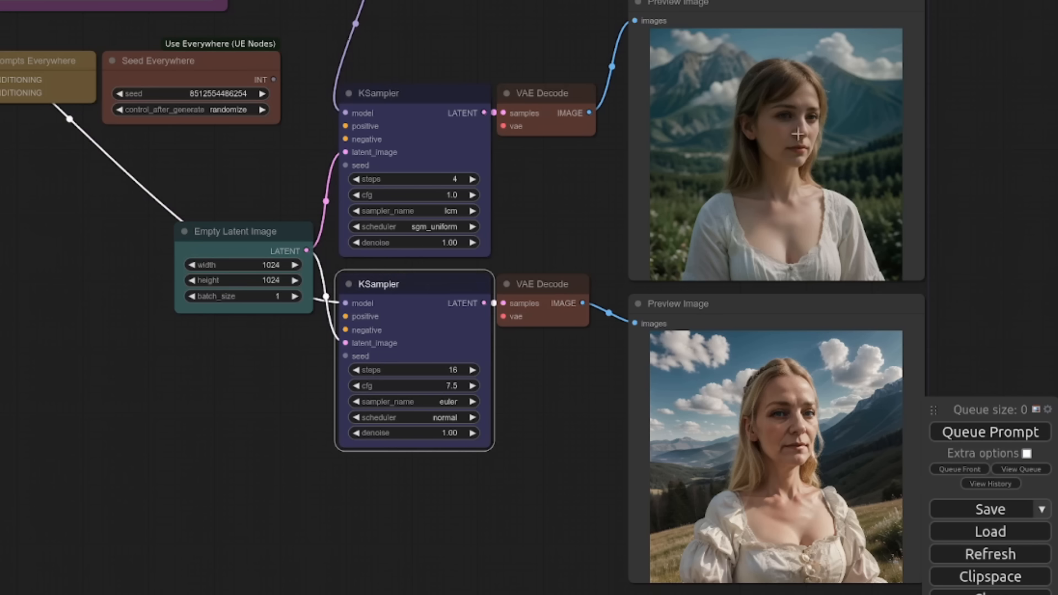
Queue the workflow to generate new LCM 4-step and standard 16-step comparison portraits
left_click(988, 432)
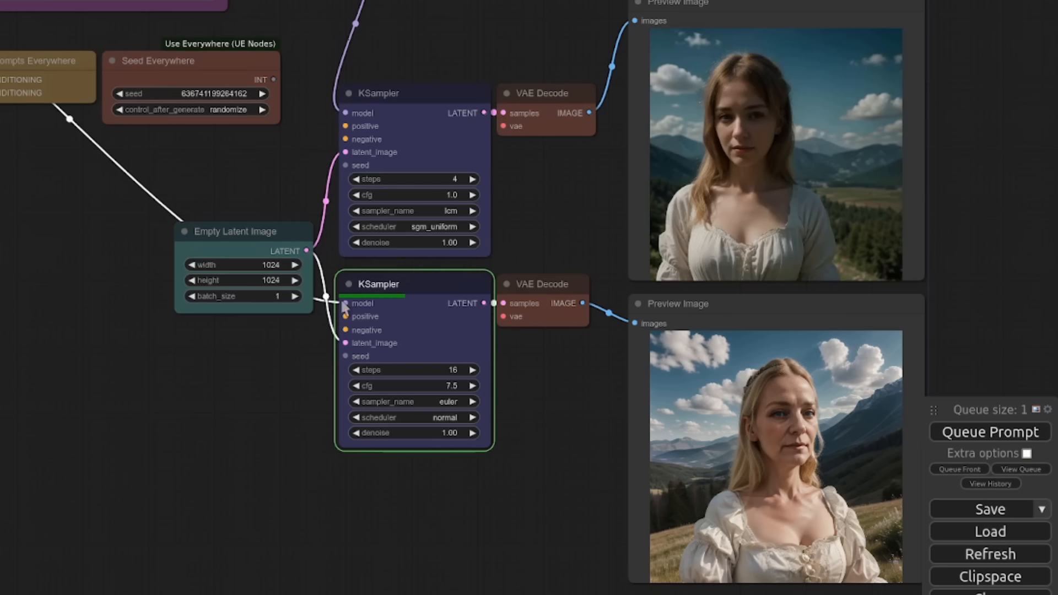
mouse_move(512, 323)
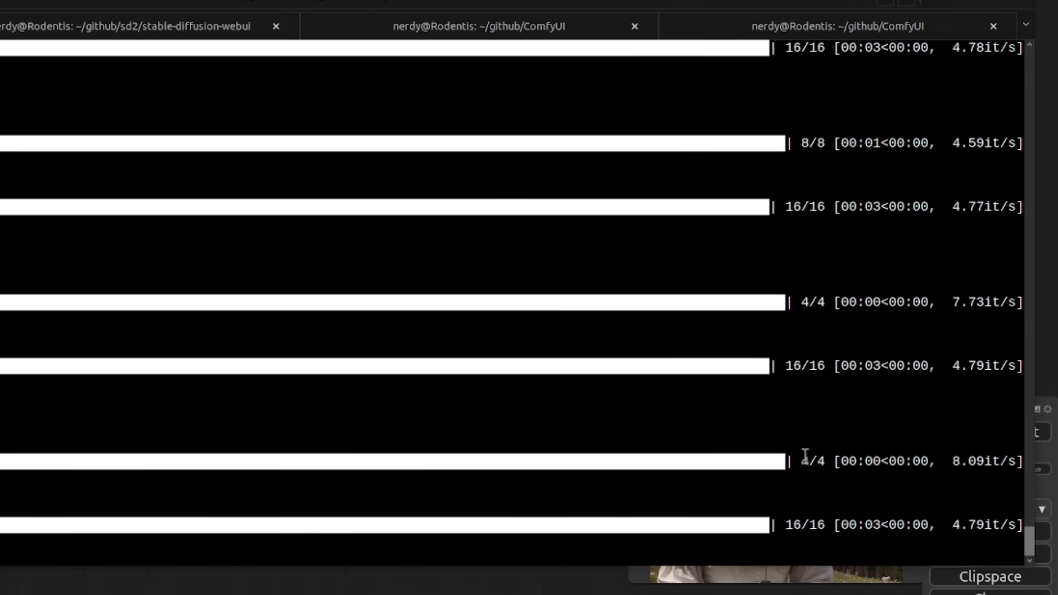
mouse_move(773, 404)
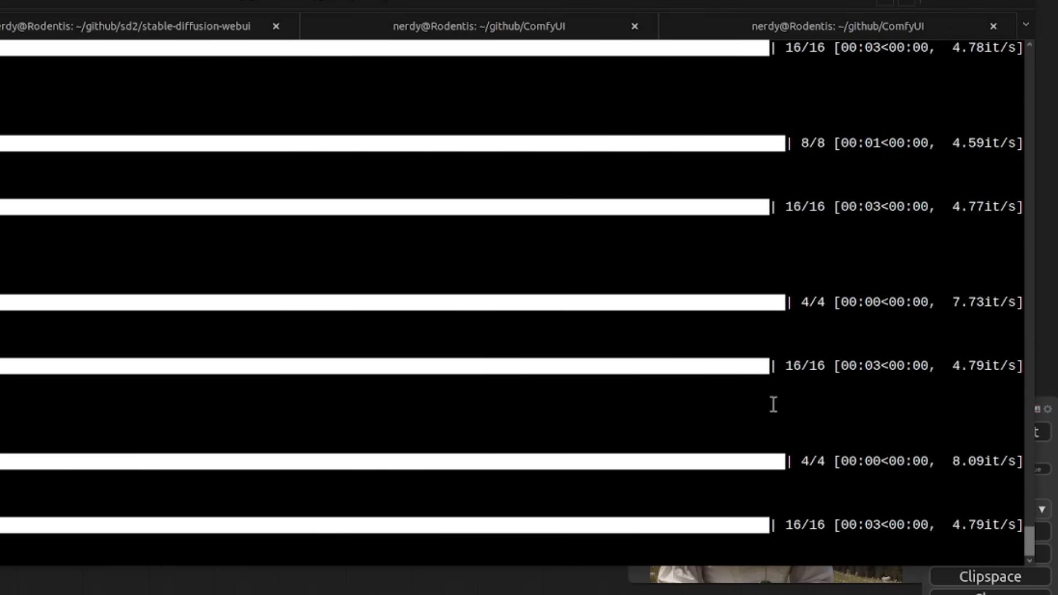
mouse_move(901, 438)
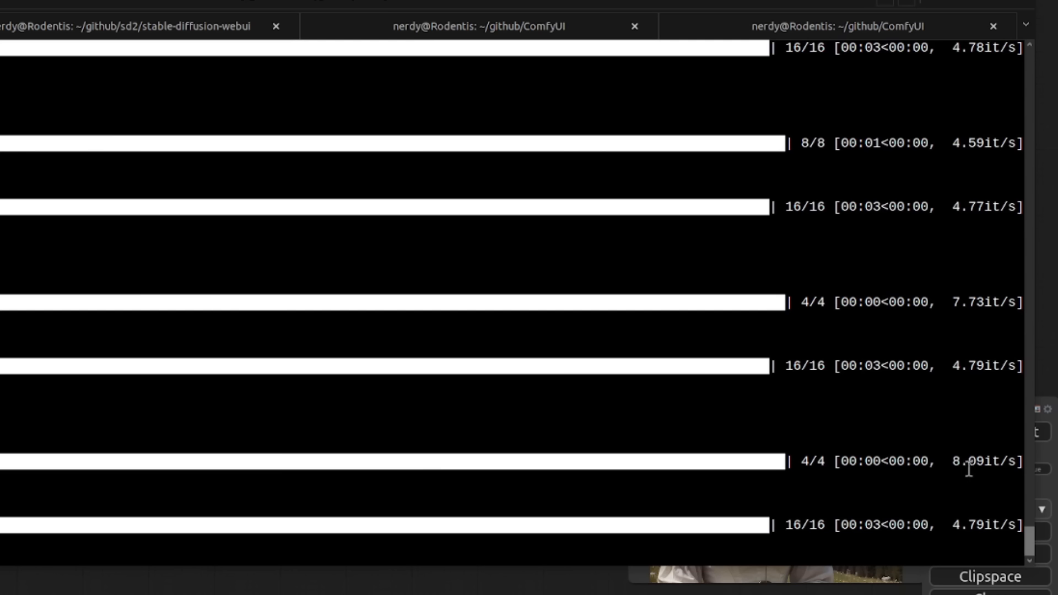
mouse_move(835, 532)
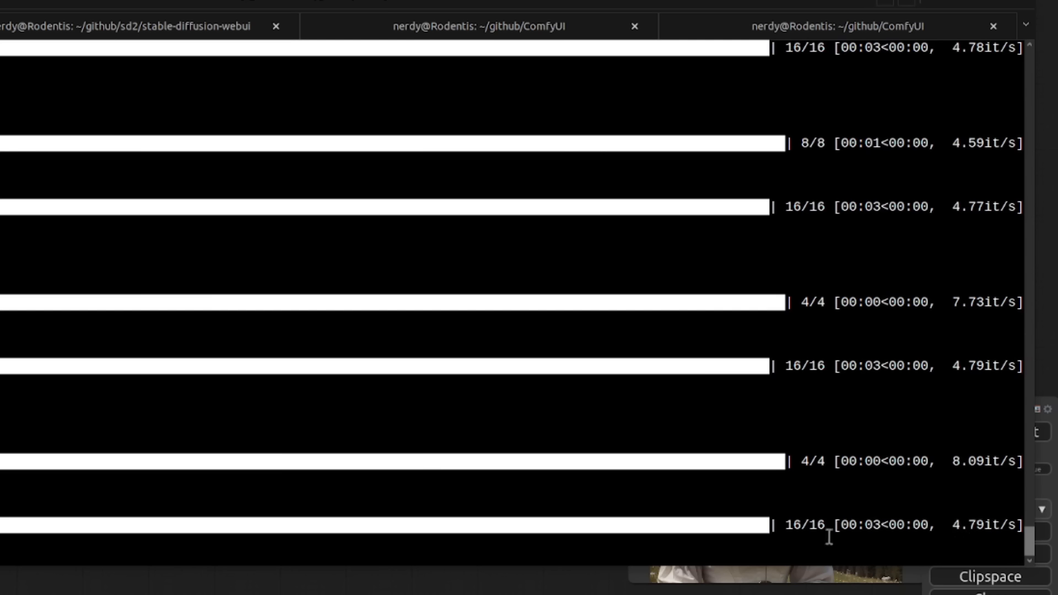
mouse_move(388, 591)
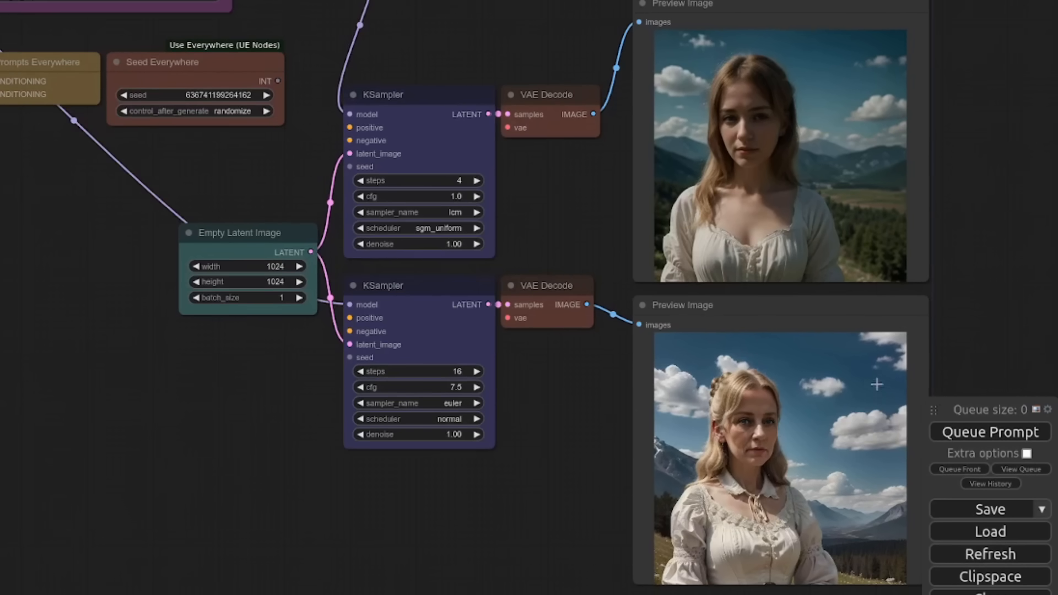
mouse_move(1036, 271)
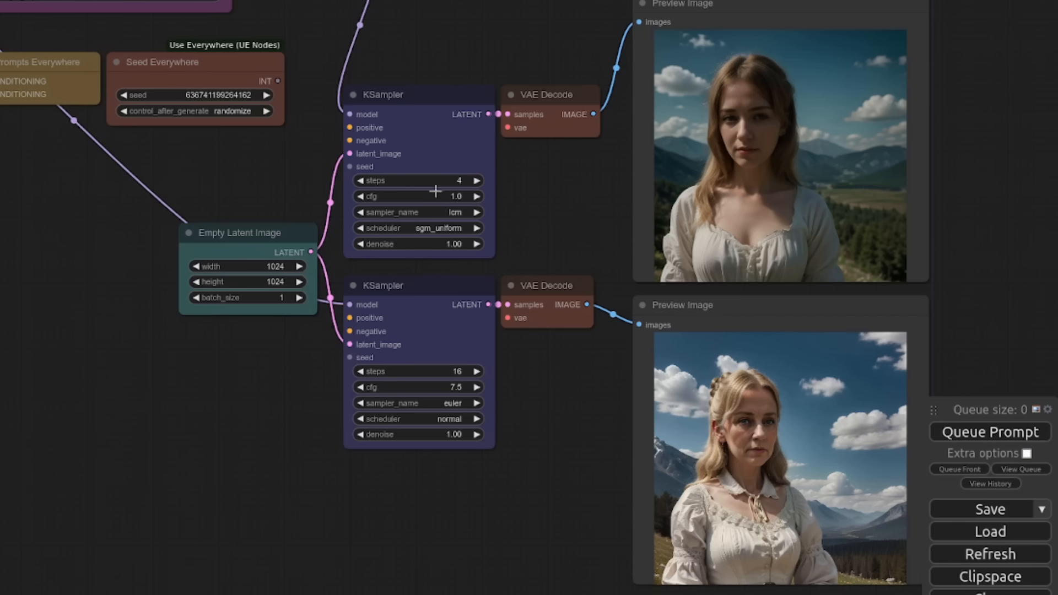
mouse_move(411, 198)
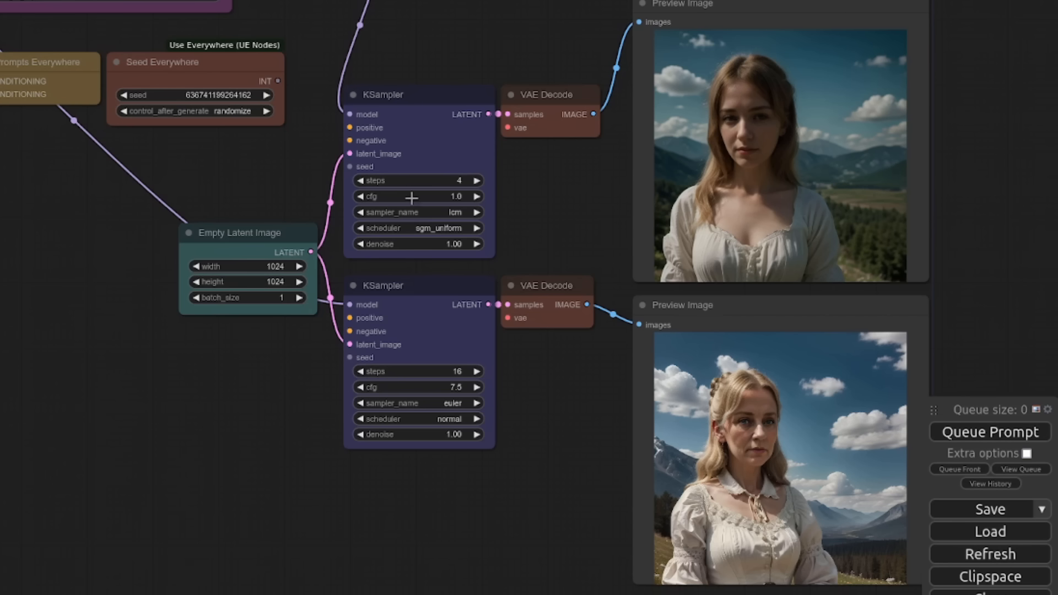
Raise the upper LCM KSampler's step count from 4 to 6
left_click(476, 179)
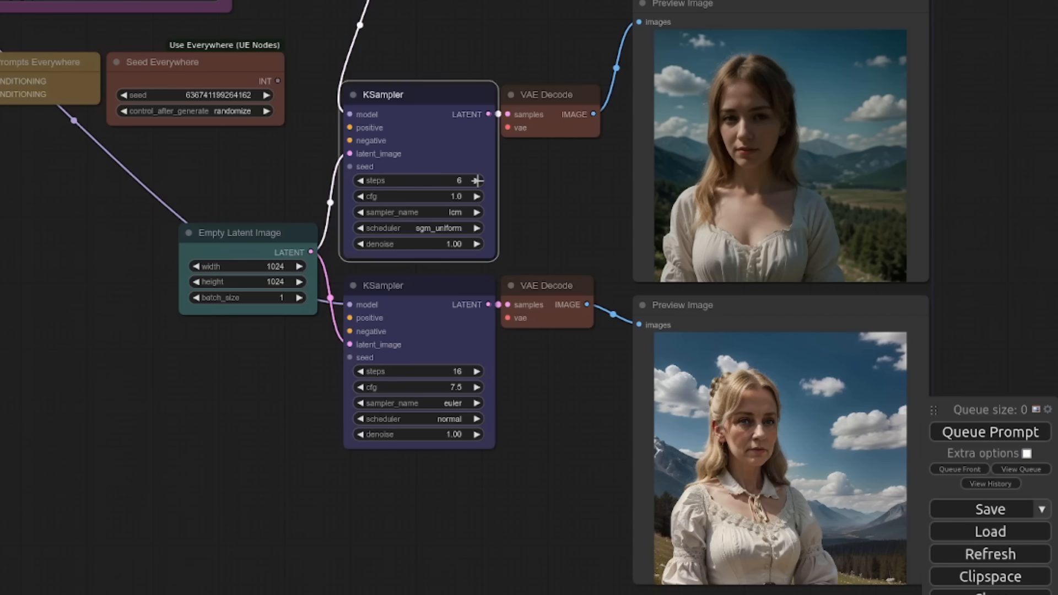
left_click(476, 196)
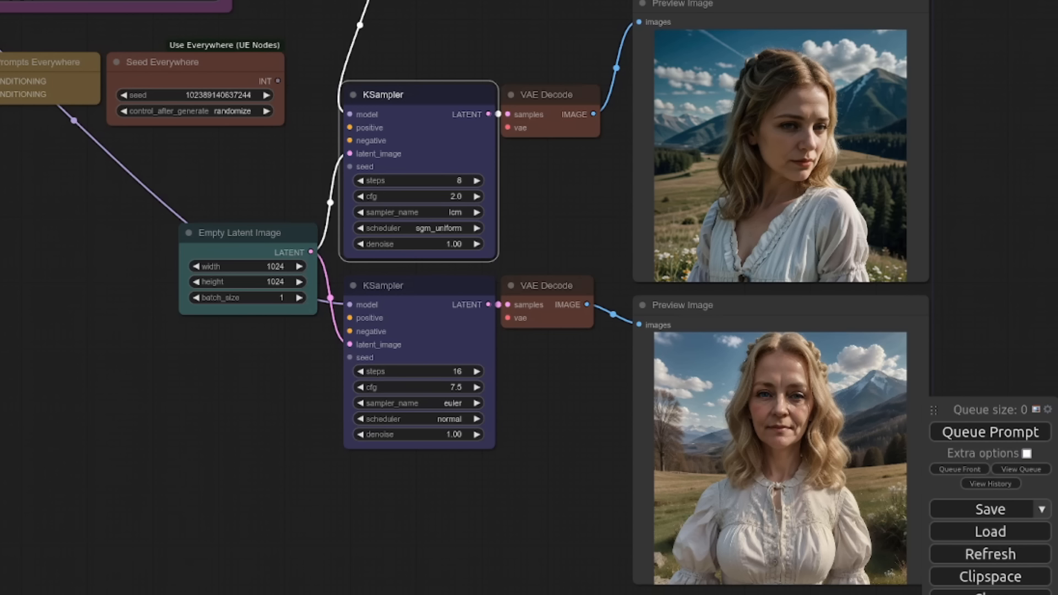
mouse_move(386, 194)
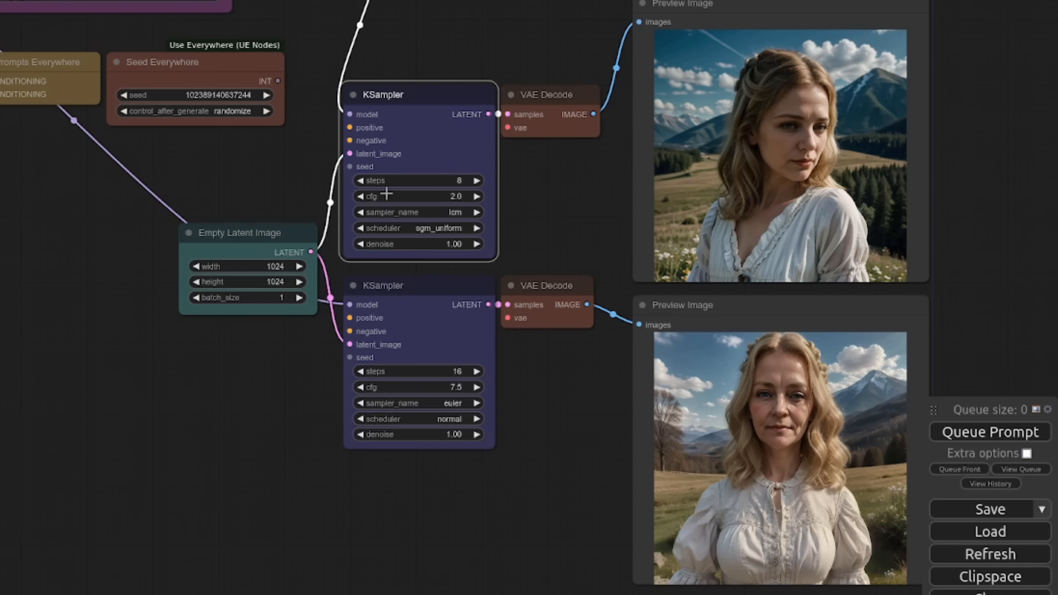
Set the LCM KSampler to 4 steps with the uni_pc_bh2 sampler and queue a new generation
left_click(358, 180)
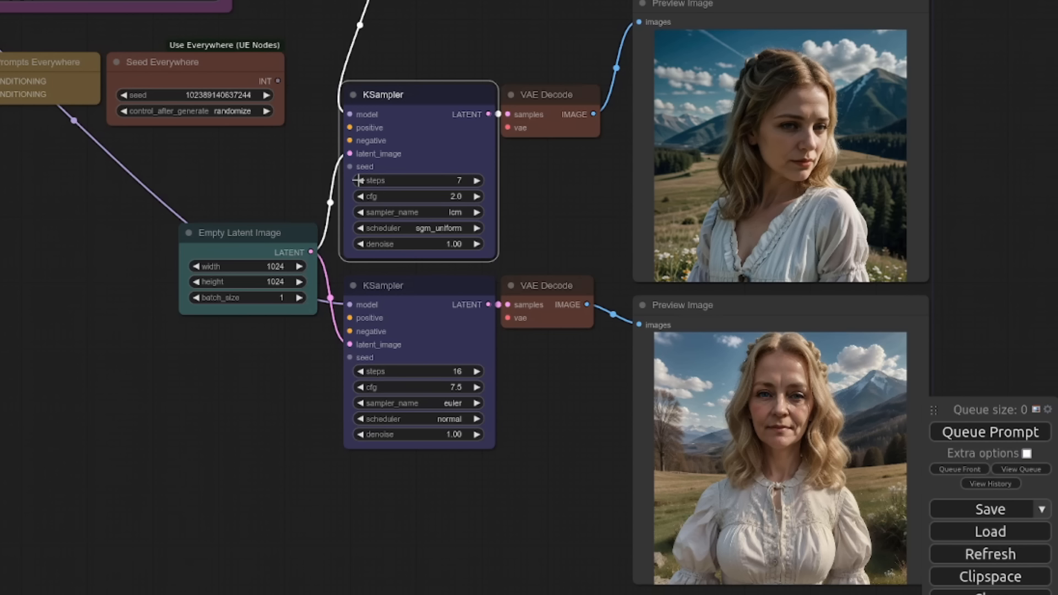
left_click(360, 179)
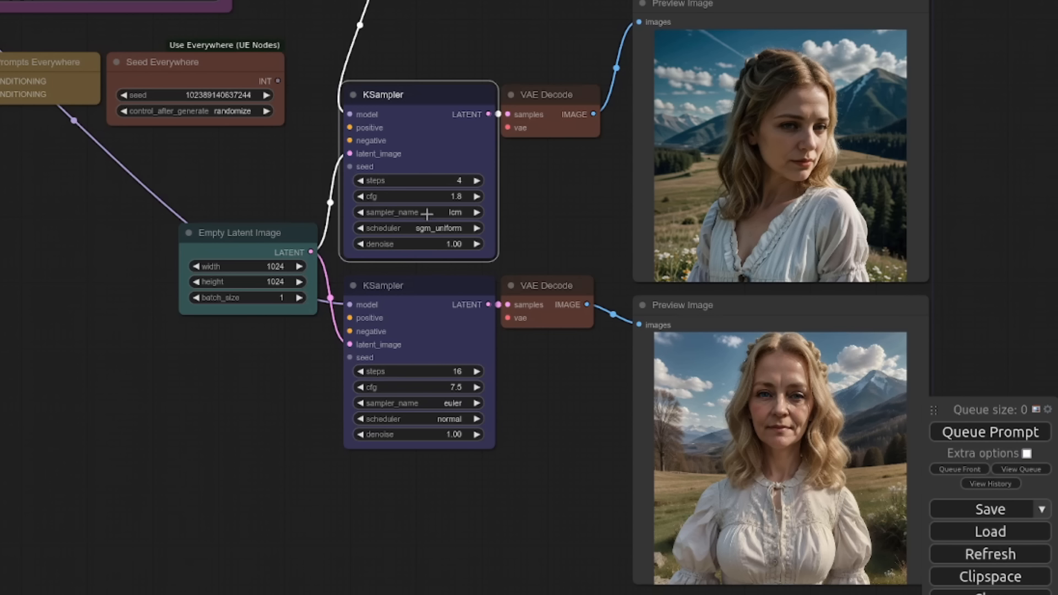
left_click(417, 211)
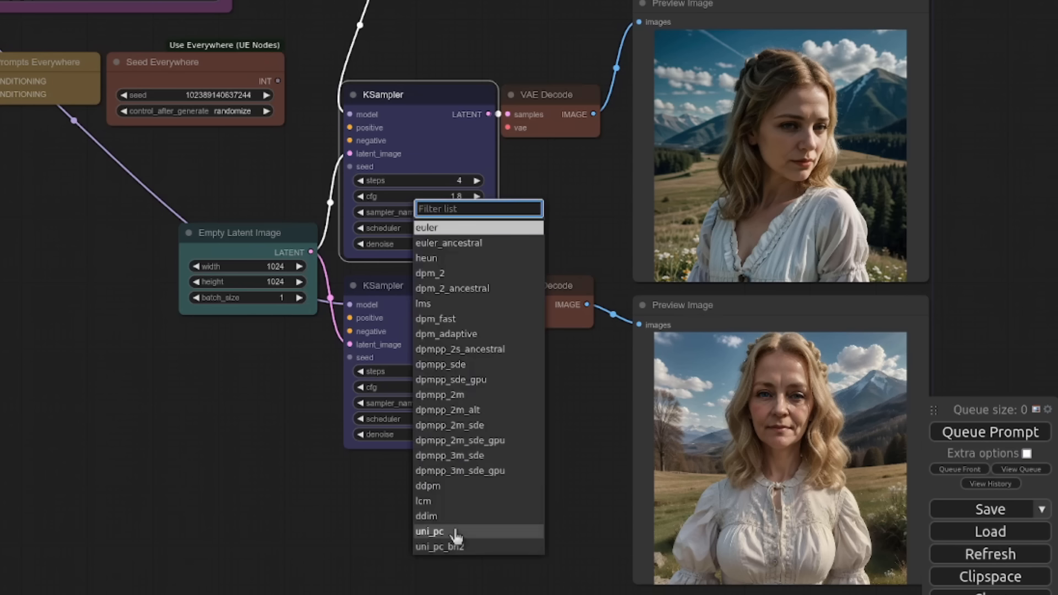
left_click(440, 546)
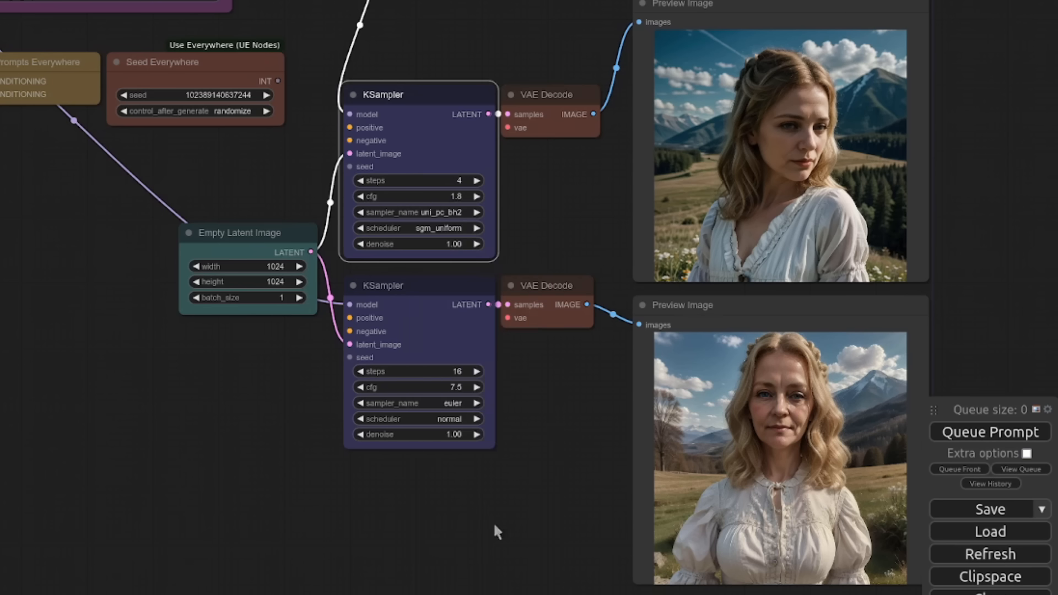
left_click(989, 432)
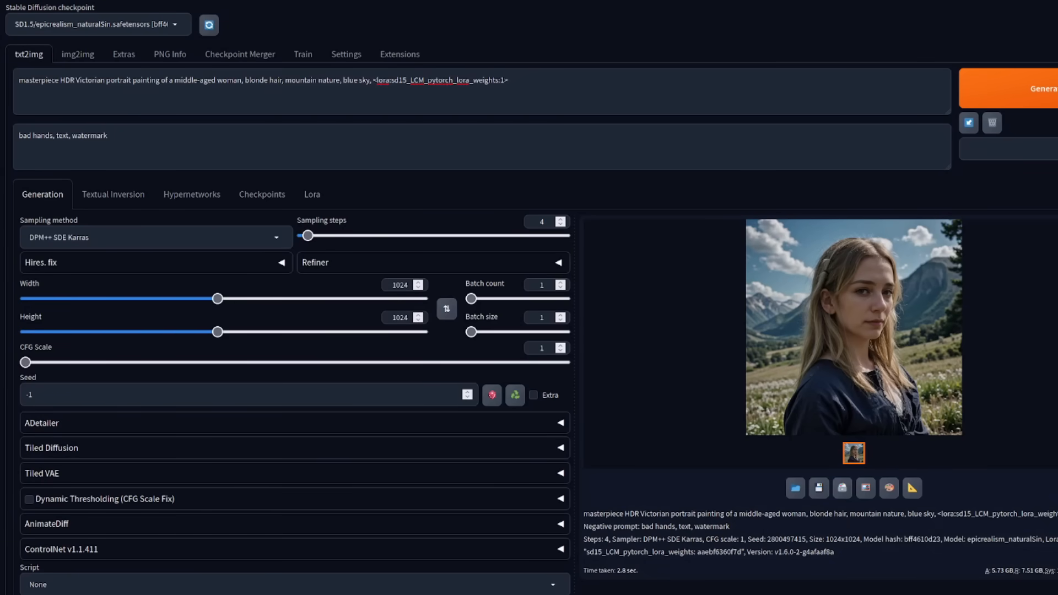
Show the Sampling method choices on the txt2img tab, DPM++ SDE Karras currently selected
left_click(156, 237)
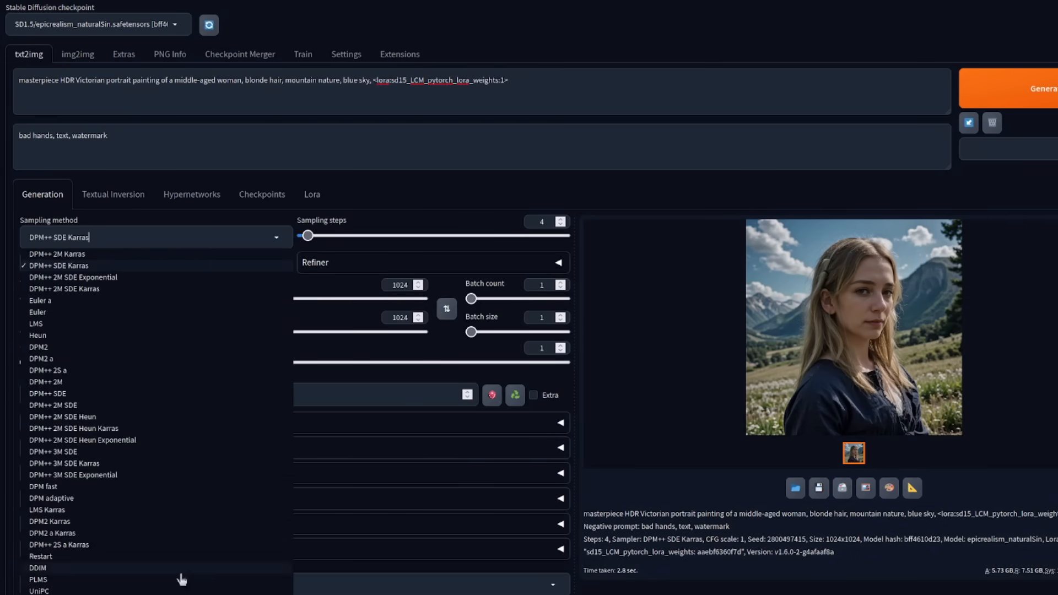
mouse_move(199, 560)
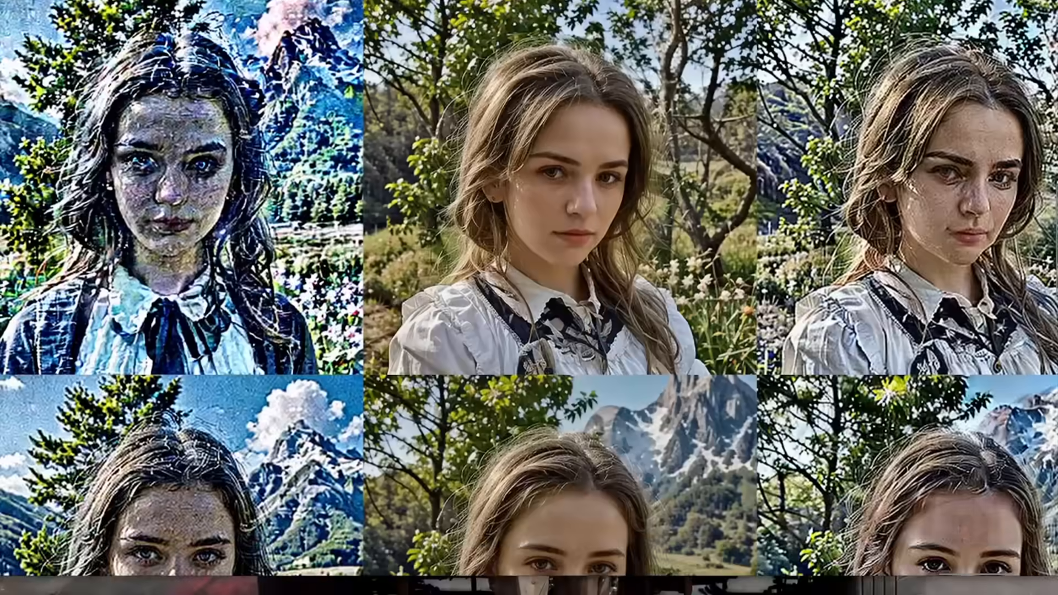
Scroll the image viewer to show the animated Victorian portrait comparison grid
scroll("down", 3)
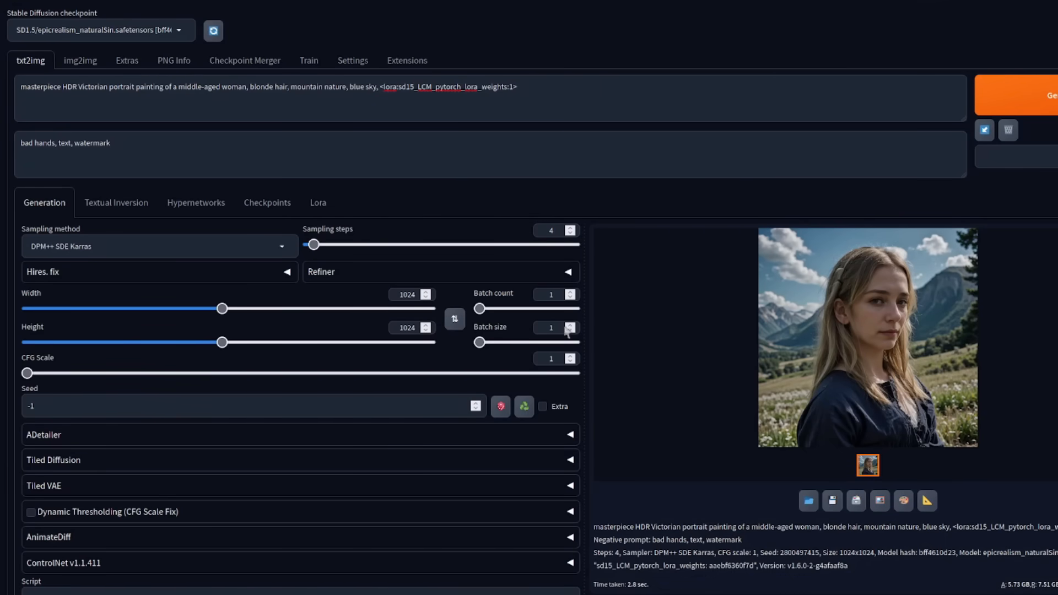
Keep DPM++ SDE Karras, raise the CFG Scale to 2 and generate a new 4-step portrait
left_click(159, 245)
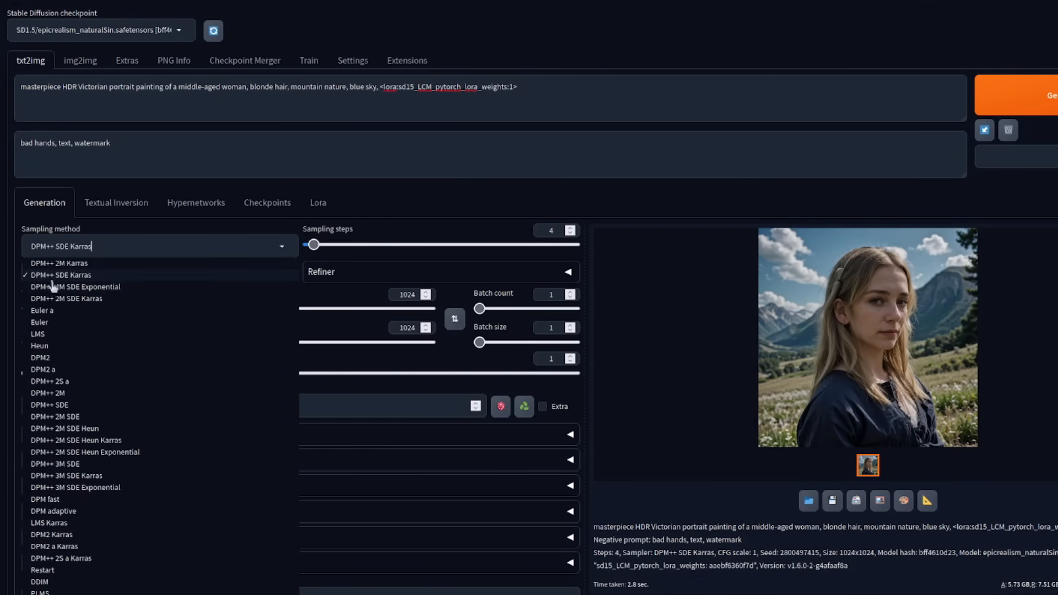
left_click(60, 275)
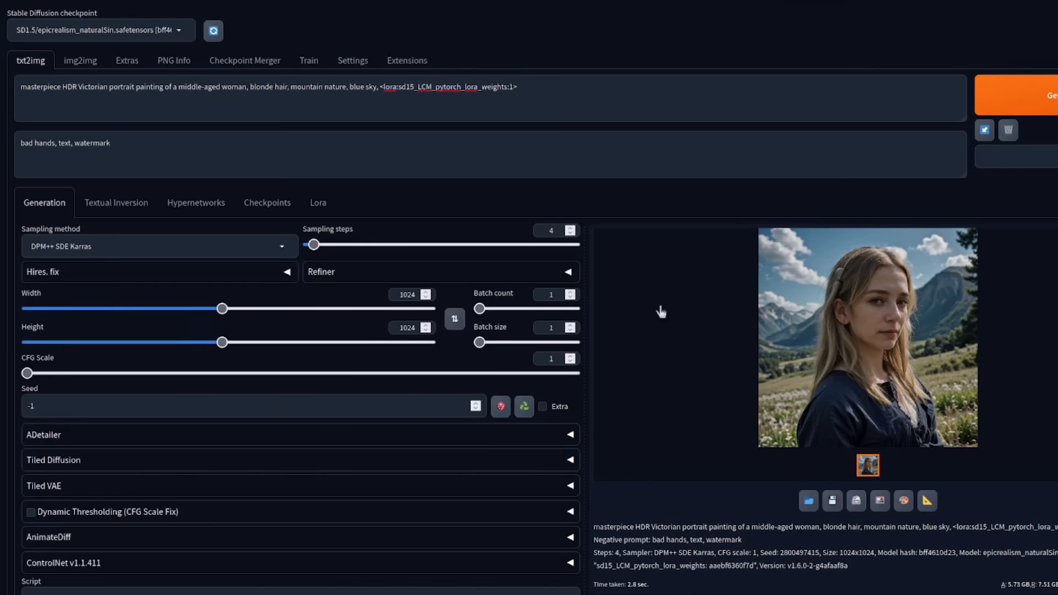
mouse_move(597, 318)
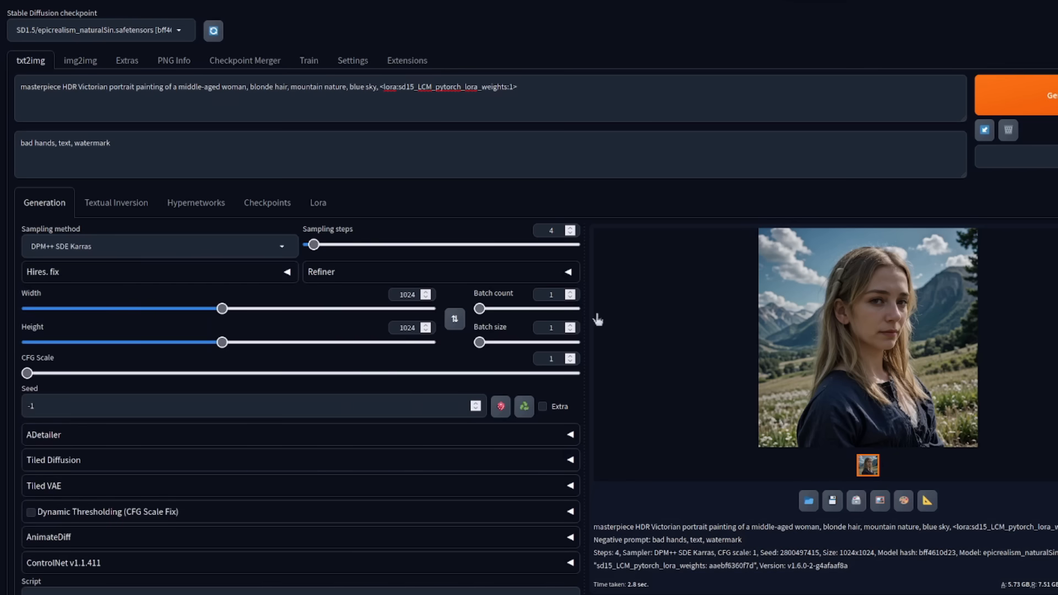
mouse_move(548, 372)
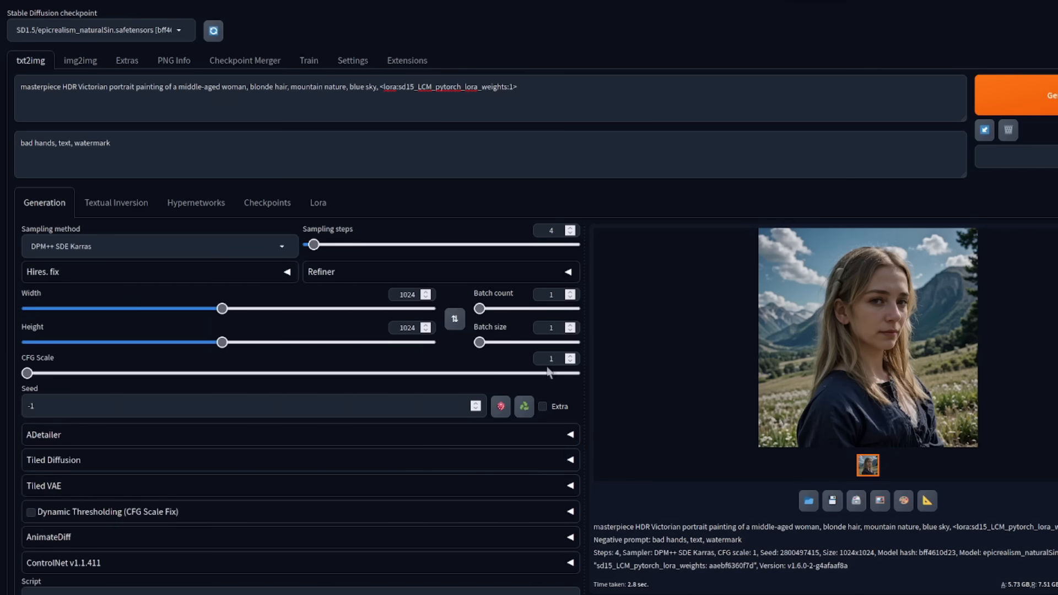
left_click_drag(26, 372, 46, 372)
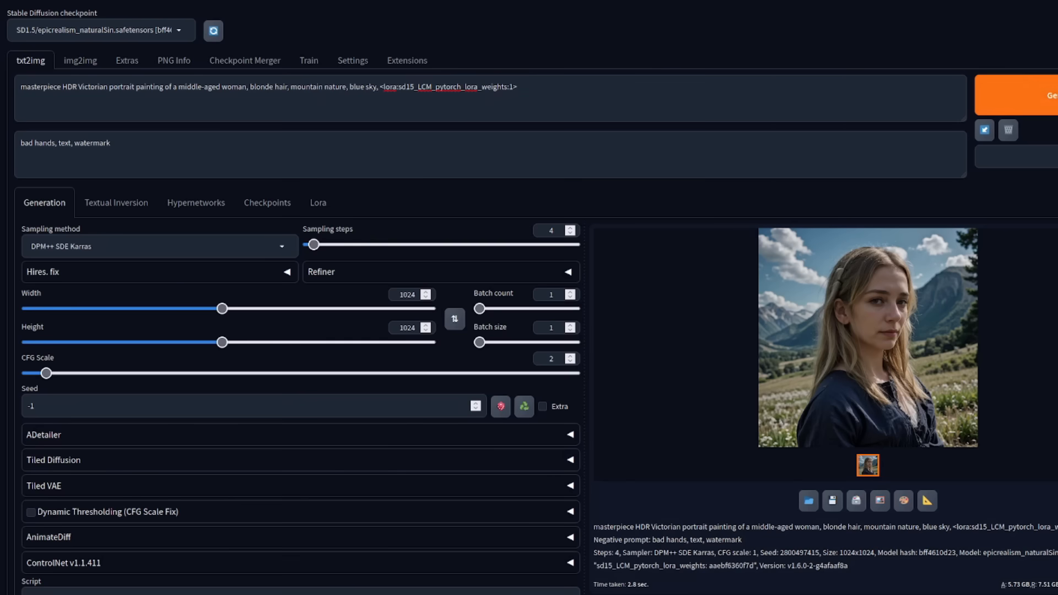
left_click(1049, 95)
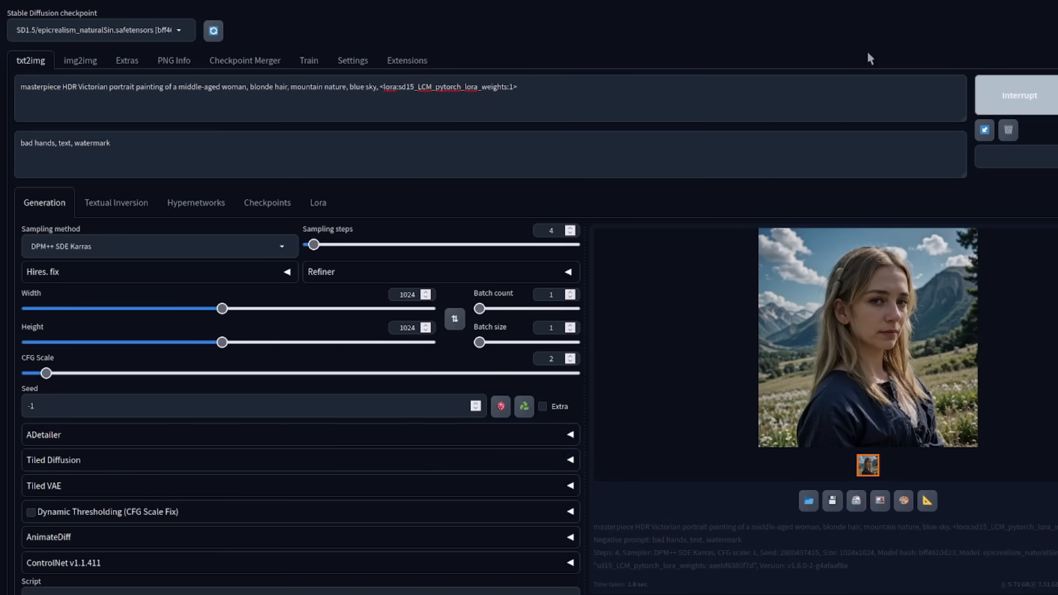
mouse_move(714, 54)
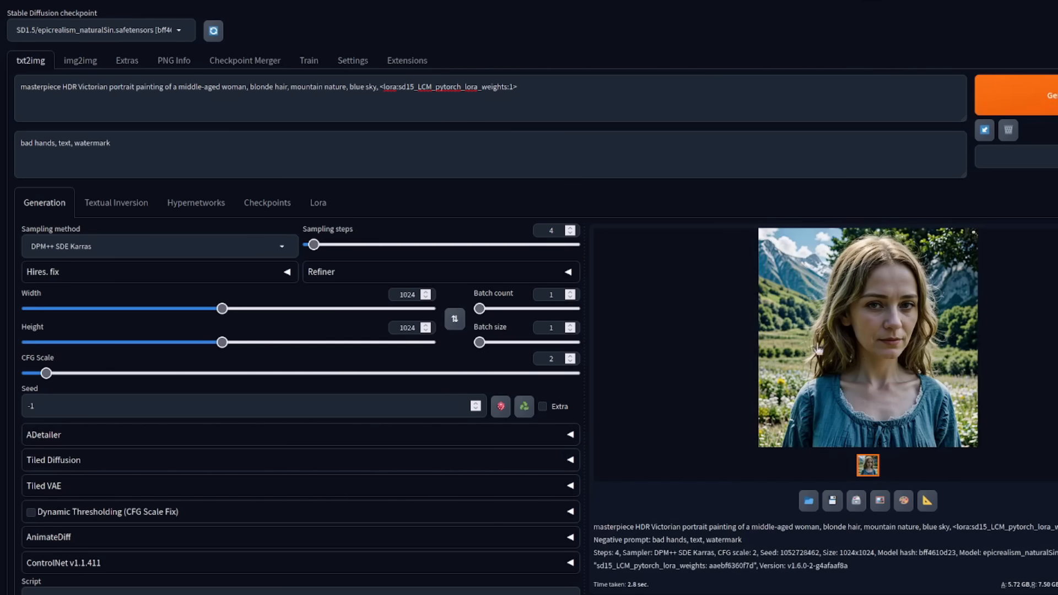
mouse_move(862, 356)
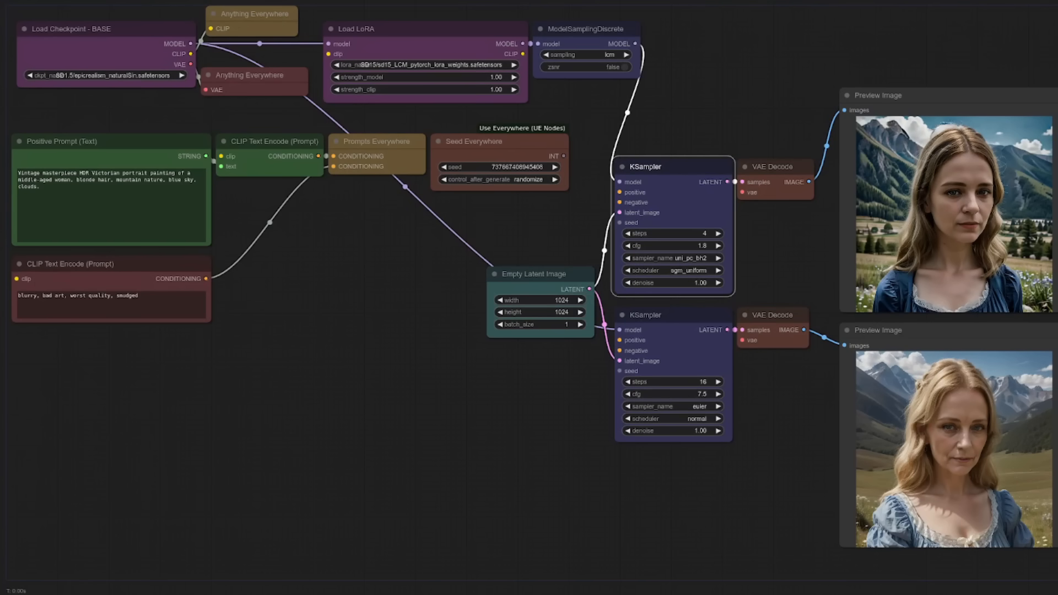
Load the SDXL/sd_xl_base_1.0_0.9vae checkpoint with the SDXL_LCM_pytorch_lora_weights LoRA and regenerate
left_click(108, 75)
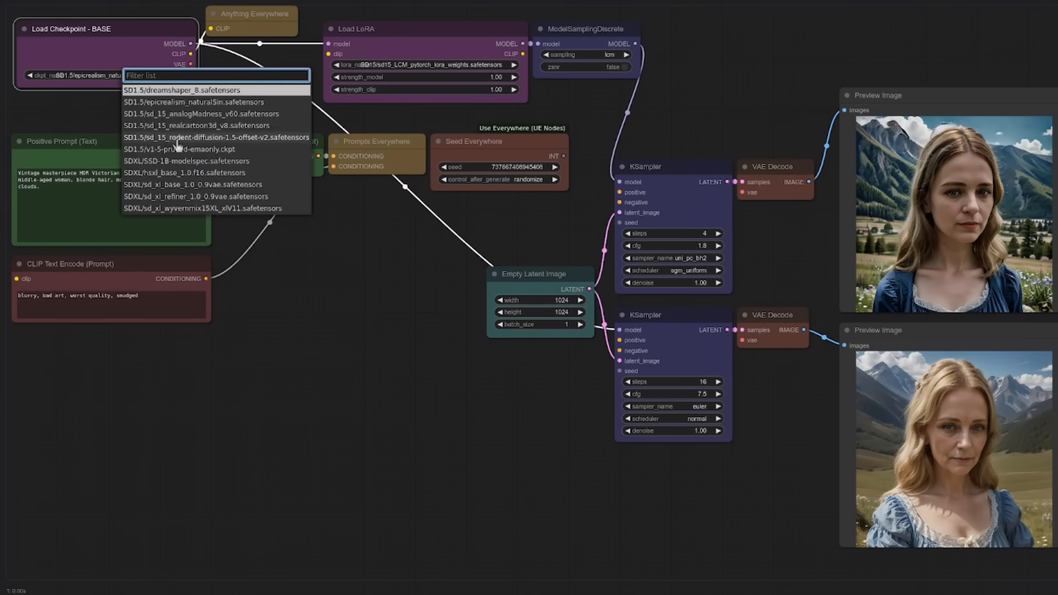
left_click(196, 184)
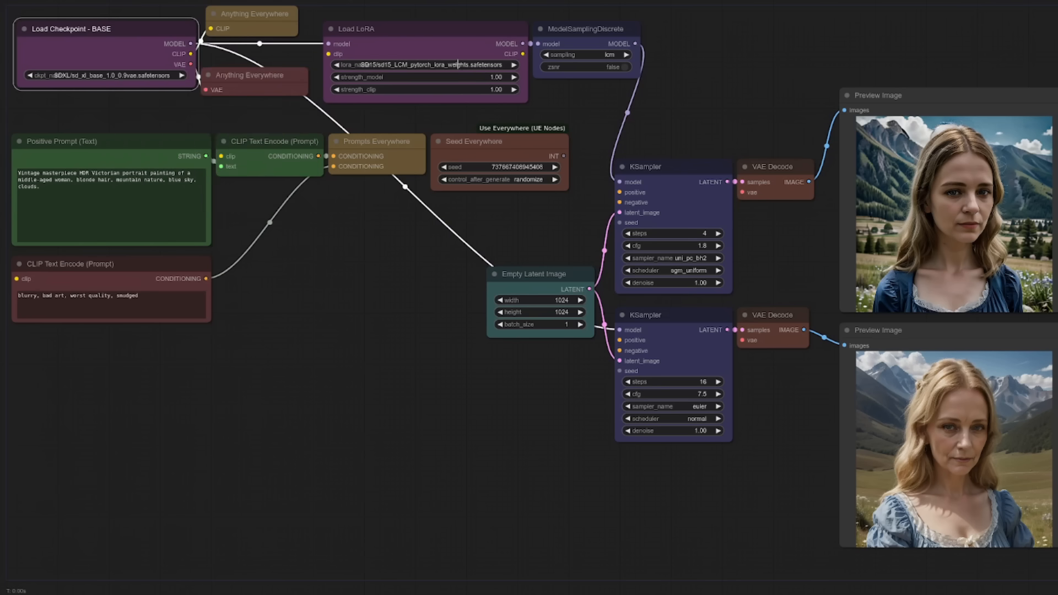
left_click(423, 65)
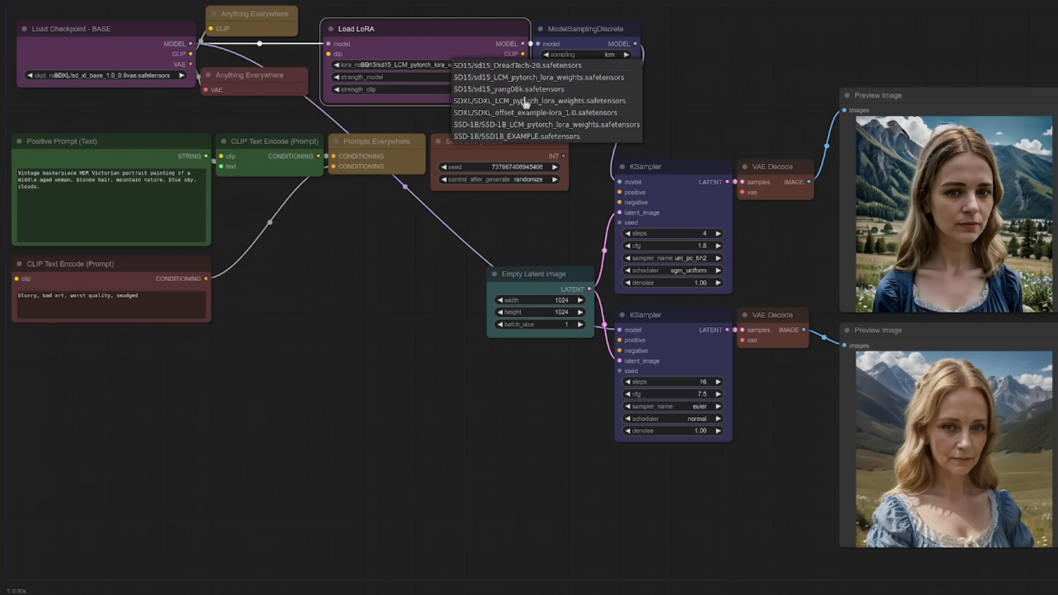
left_click(539, 100)
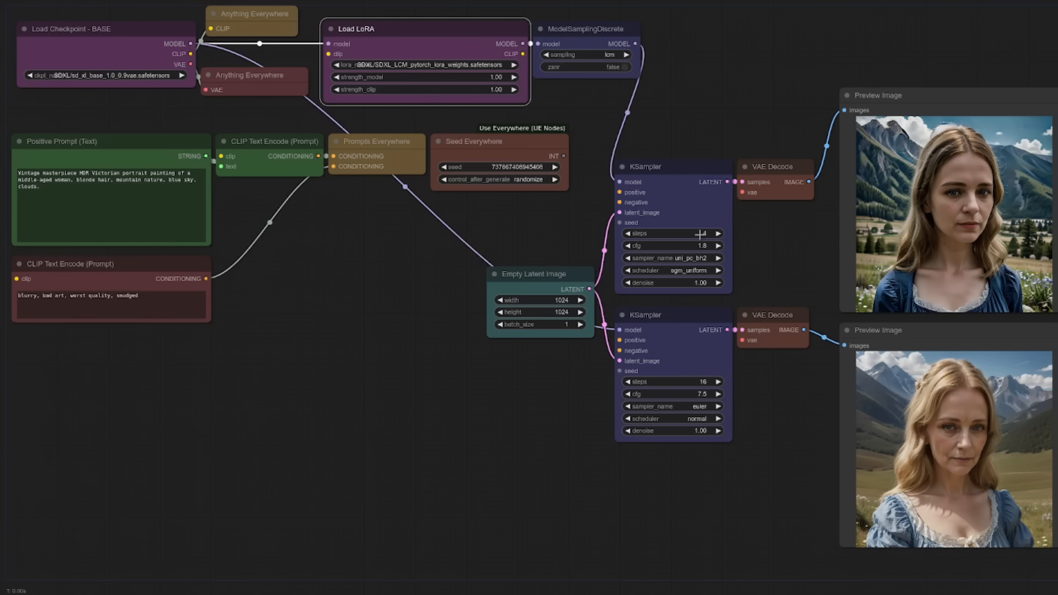
left_click(671, 258)
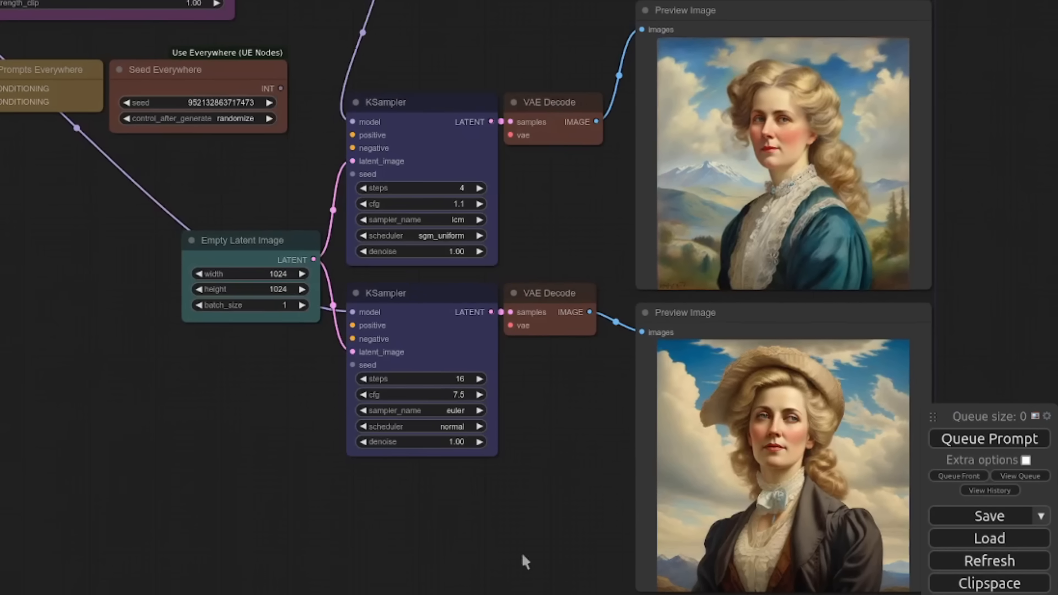
mouse_move(451, 493)
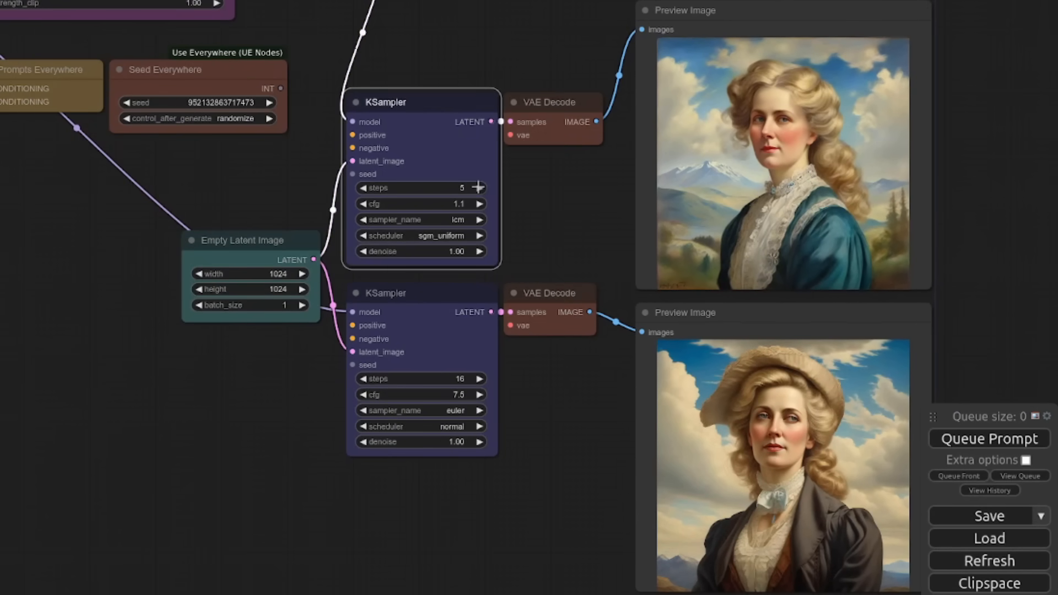
Run the LCM KSampler at 6 steps, then raise its CFG toward 2.4, queuing after each change
left_click(480, 202)
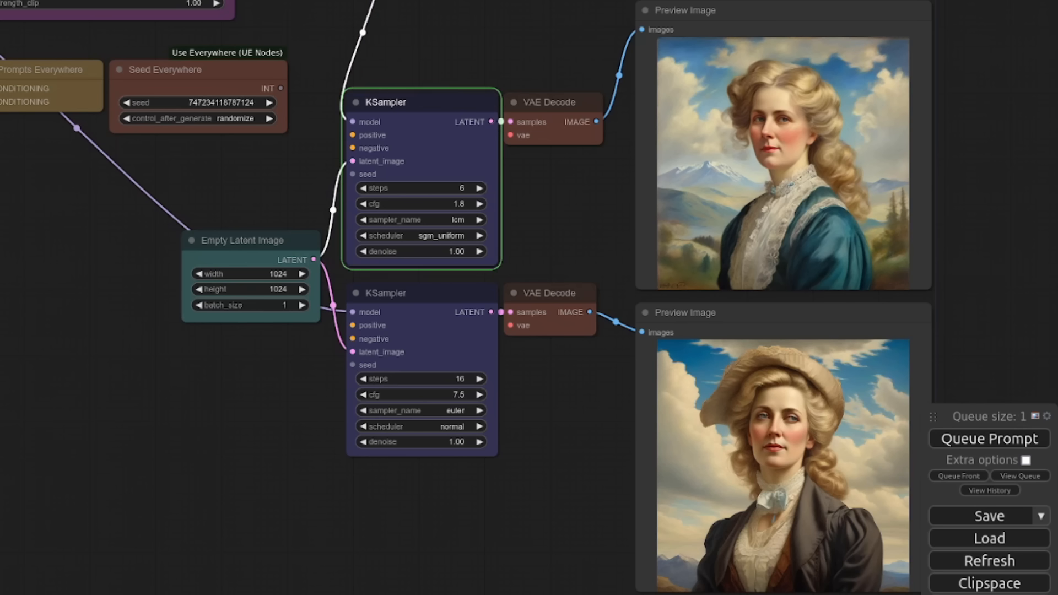
left_click(551, 101)
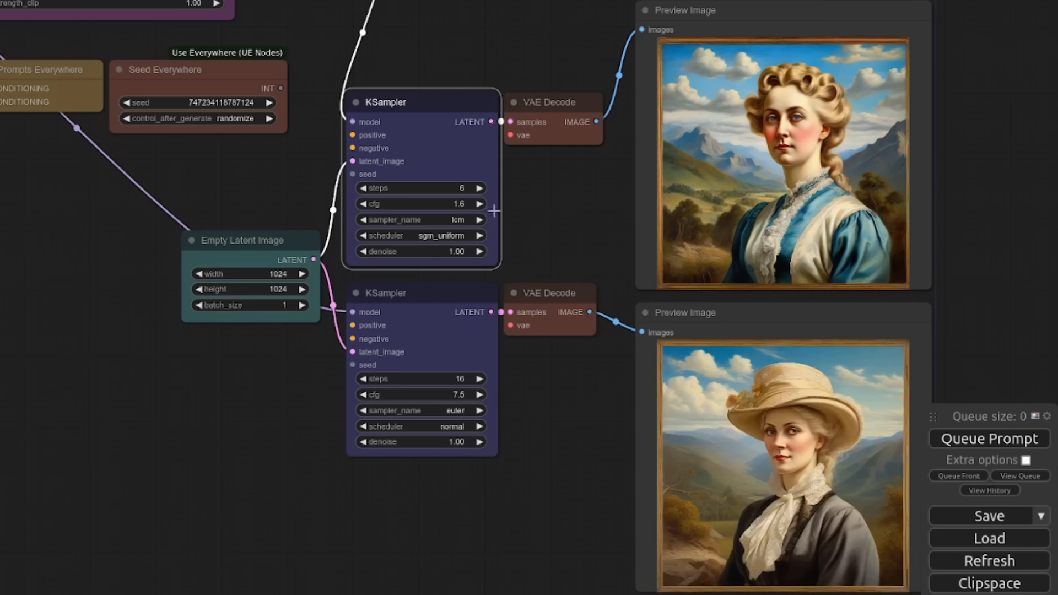
left_click(987, 438)
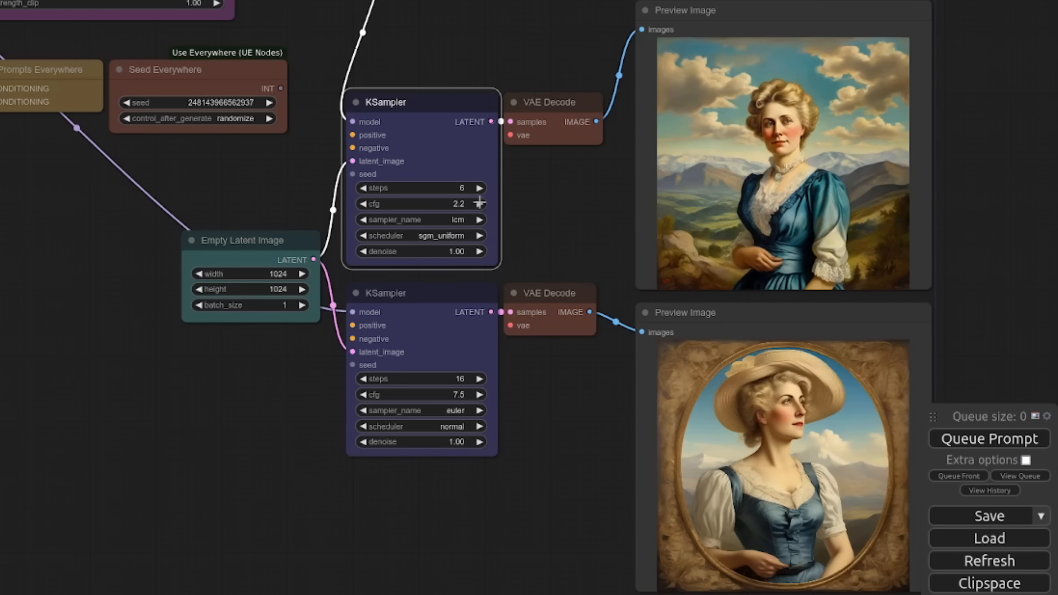
left_click(476, 203)
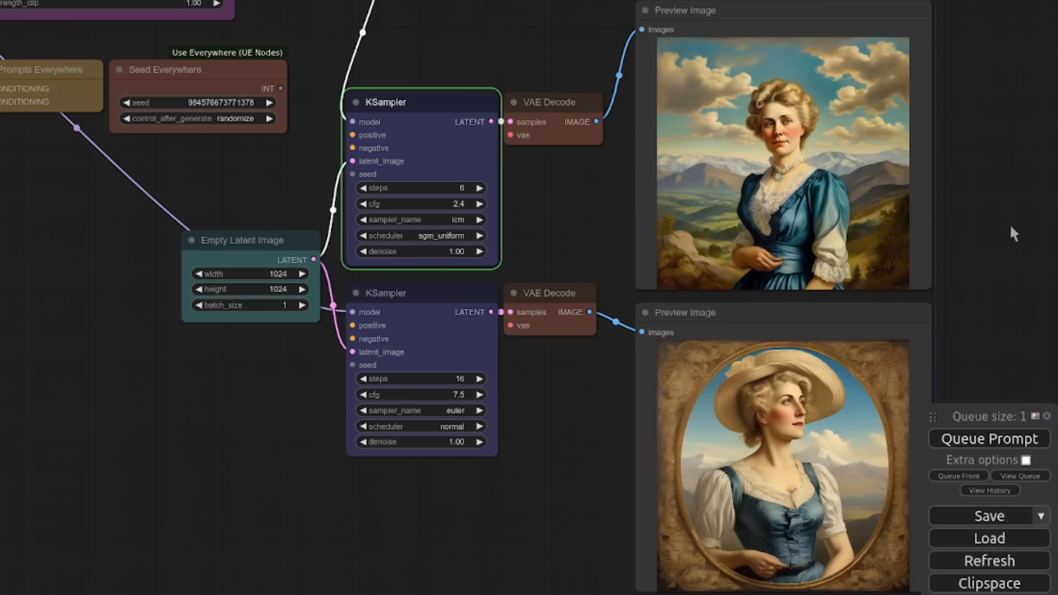
mouse_move(1002, 260)
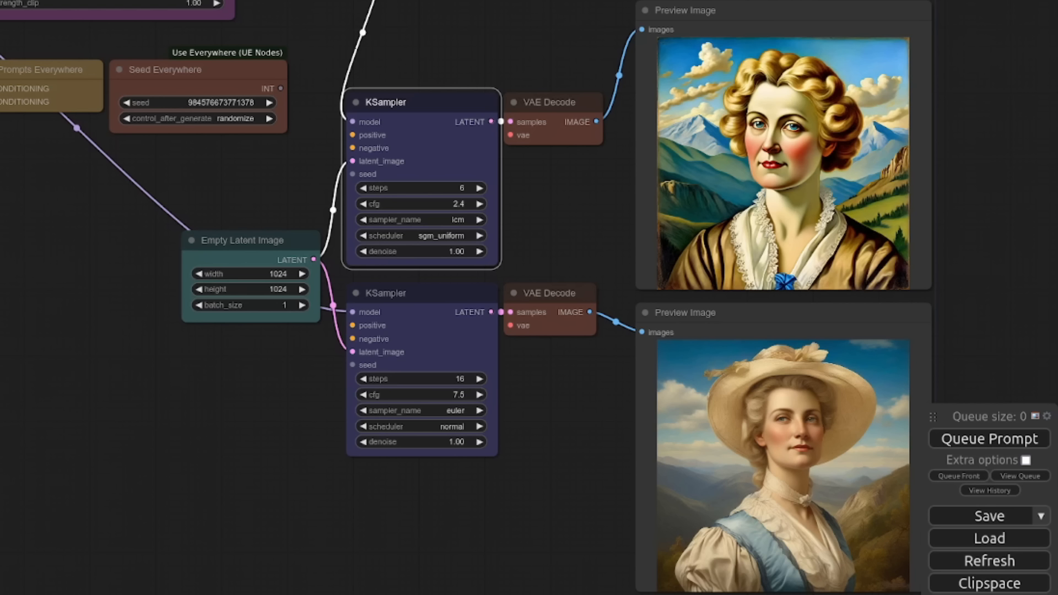
mouse_move(358, 206)
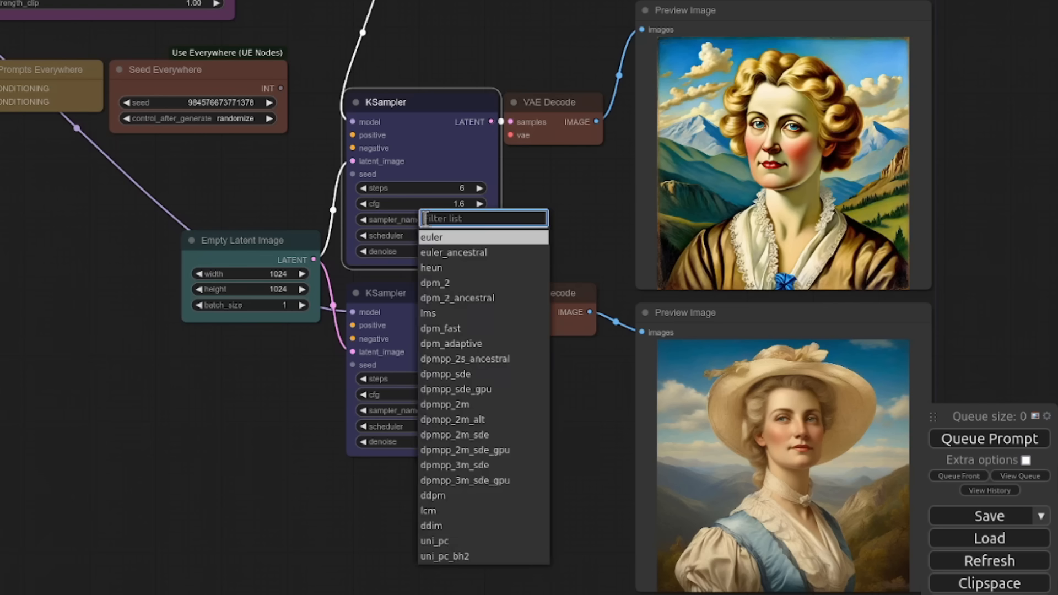
Render the LCM branch with uni_pc then uni_pc_bh2 at CFG 0.8, queuing new portrait pairs
left_click(434, 540)
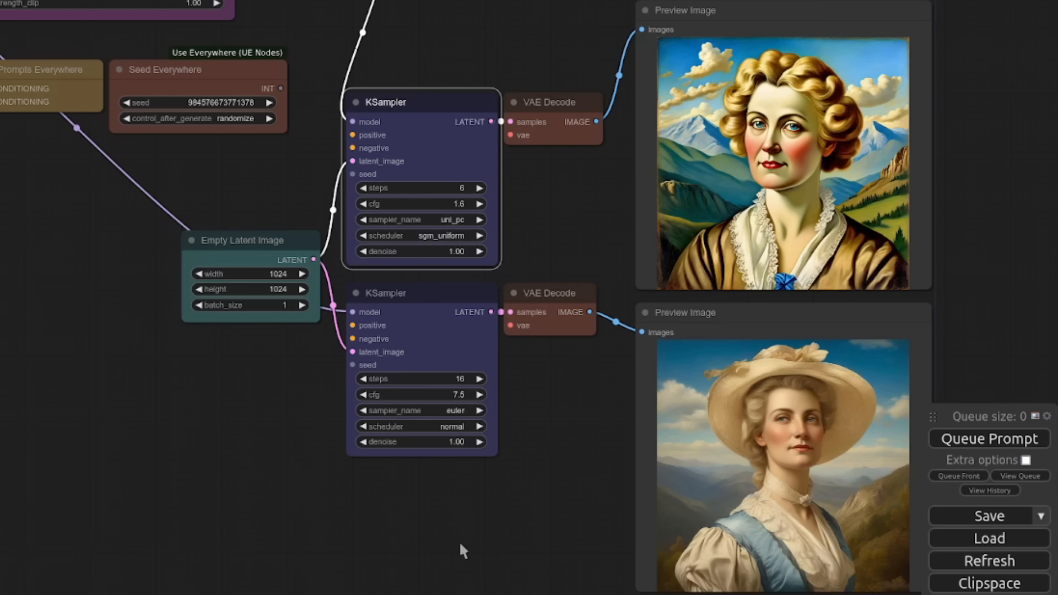
left_click(988, 438)
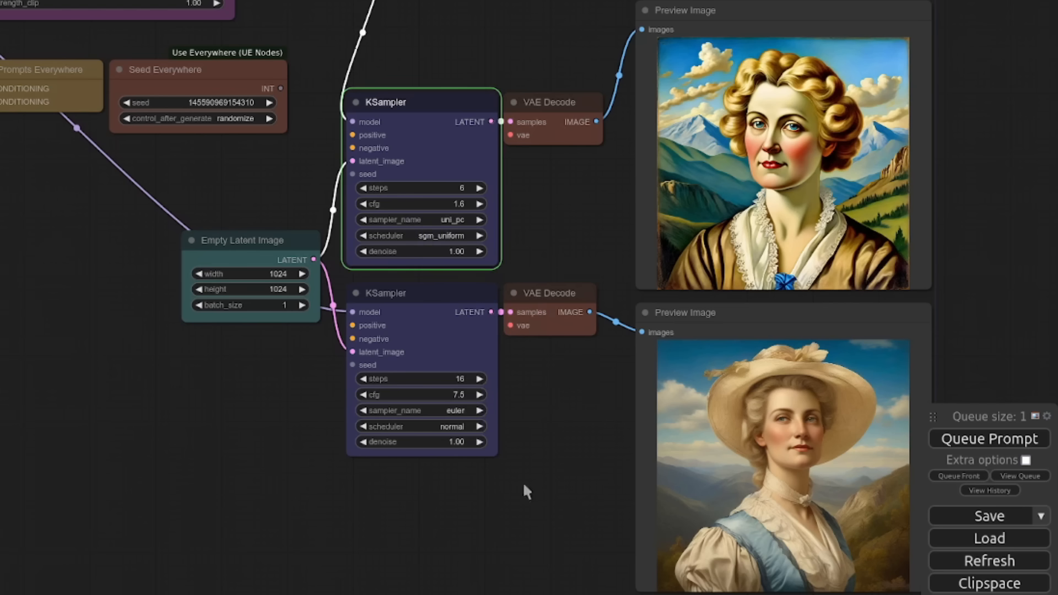
left_click(987, 437)
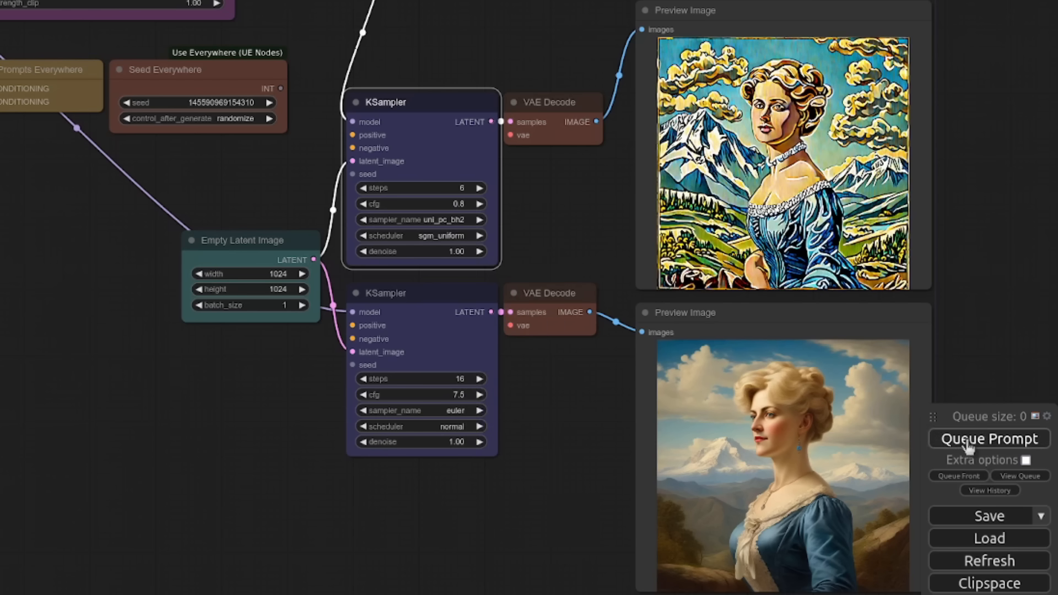
left_click(989, 438)
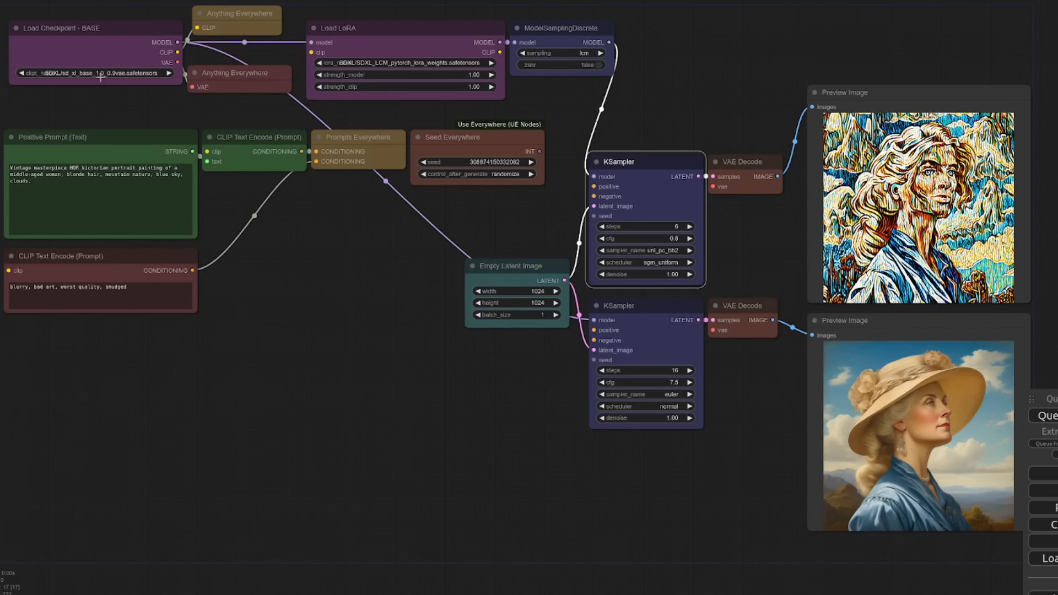
Load the SDXL/SSD-1B-modelspec checkpoint and the SSD-1B LCM LoRA
left_click(91, 72)
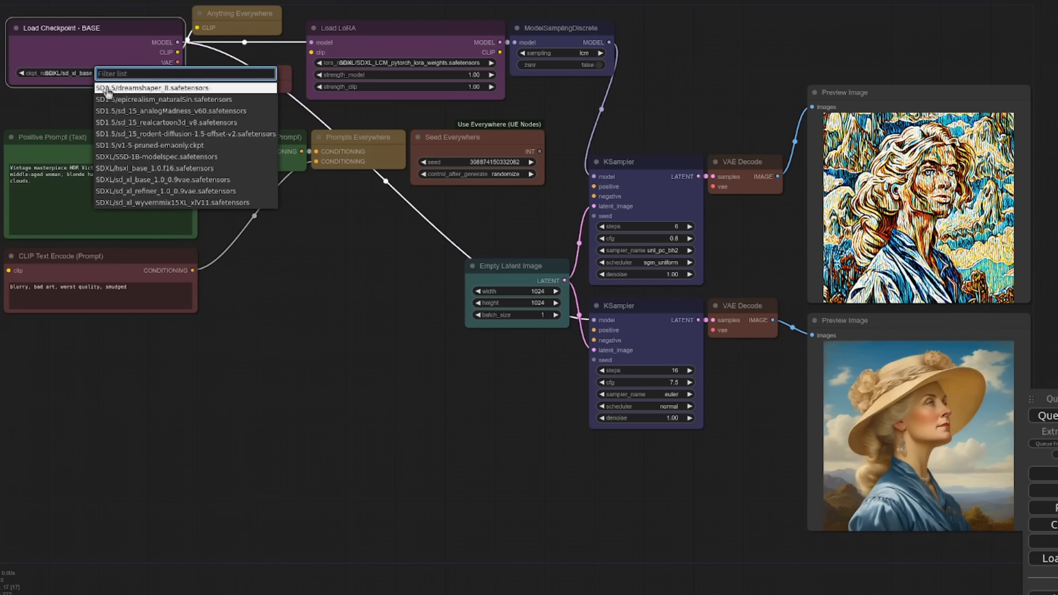
mouse_move(155, 156)
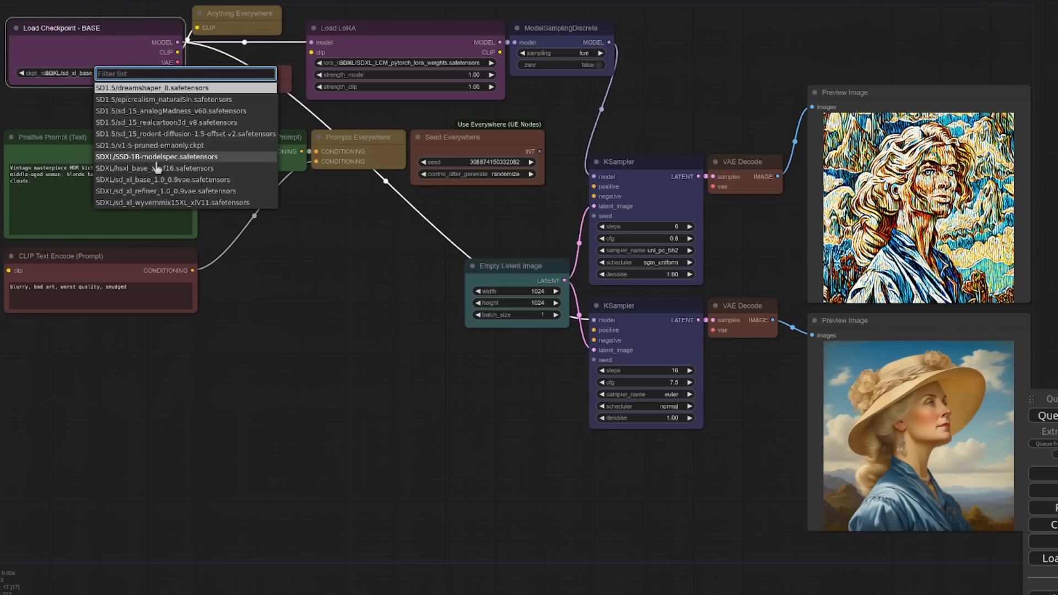
left_click(164, 156)
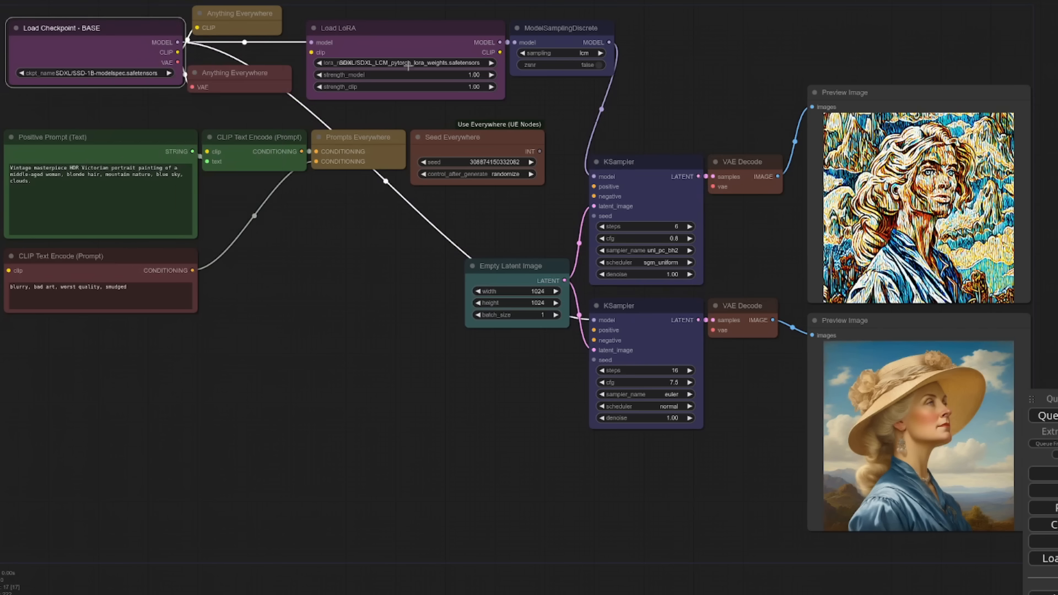
left_click(401, 62)
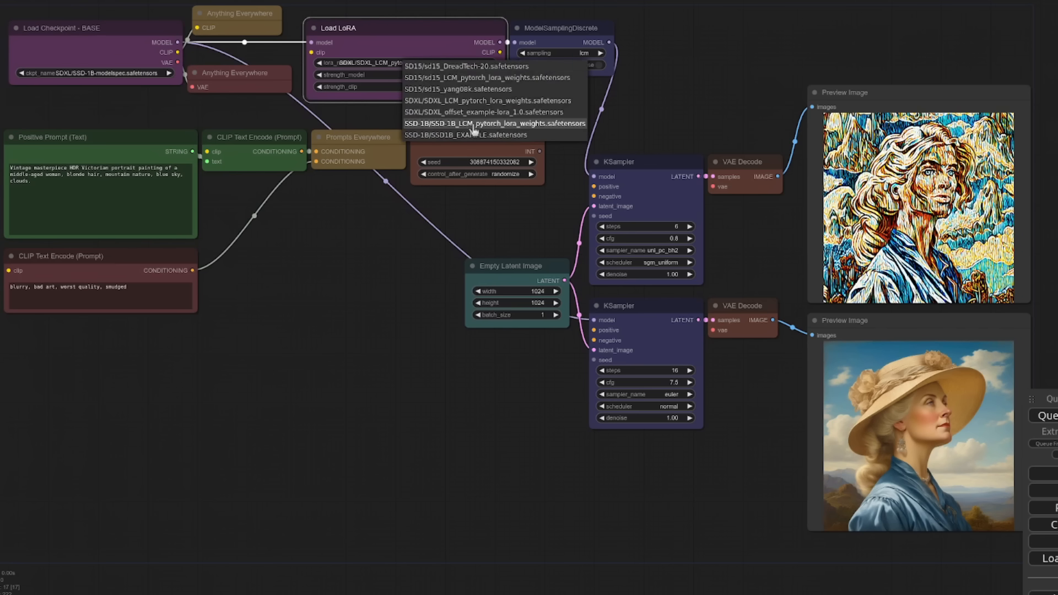
left_click(495, 122)
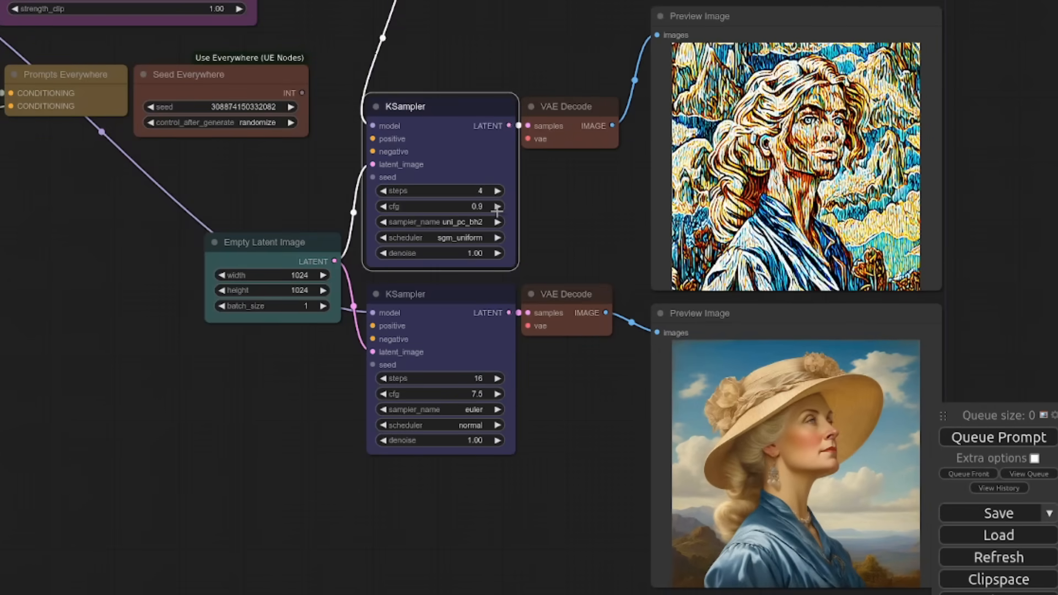
Set the LCM KSampler to lcm at 4 steps, CFG 1.1, and queue the prompt
left_click(440, 221)
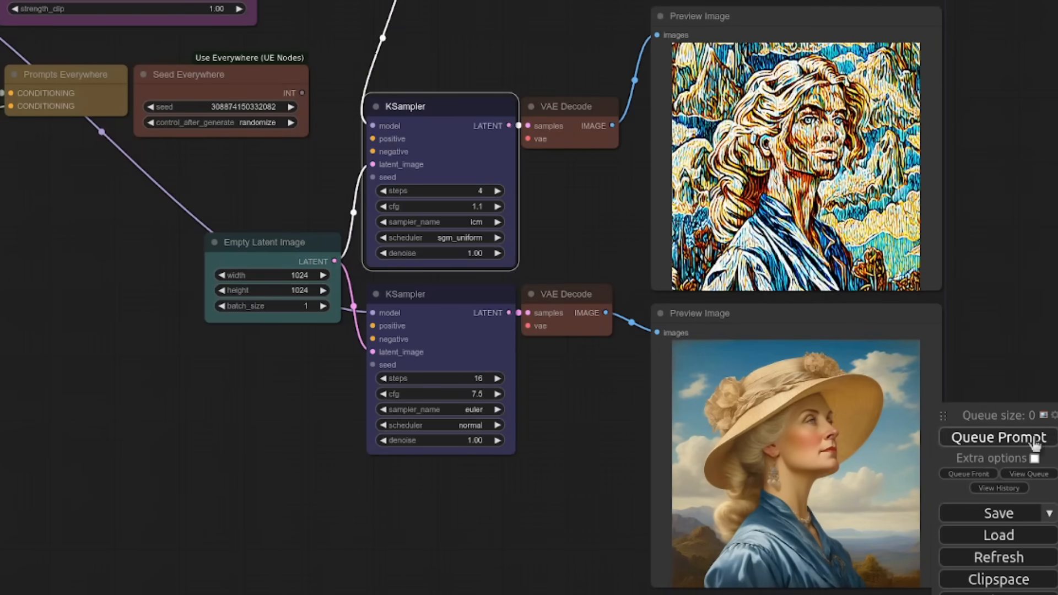
left_click(995, 438)
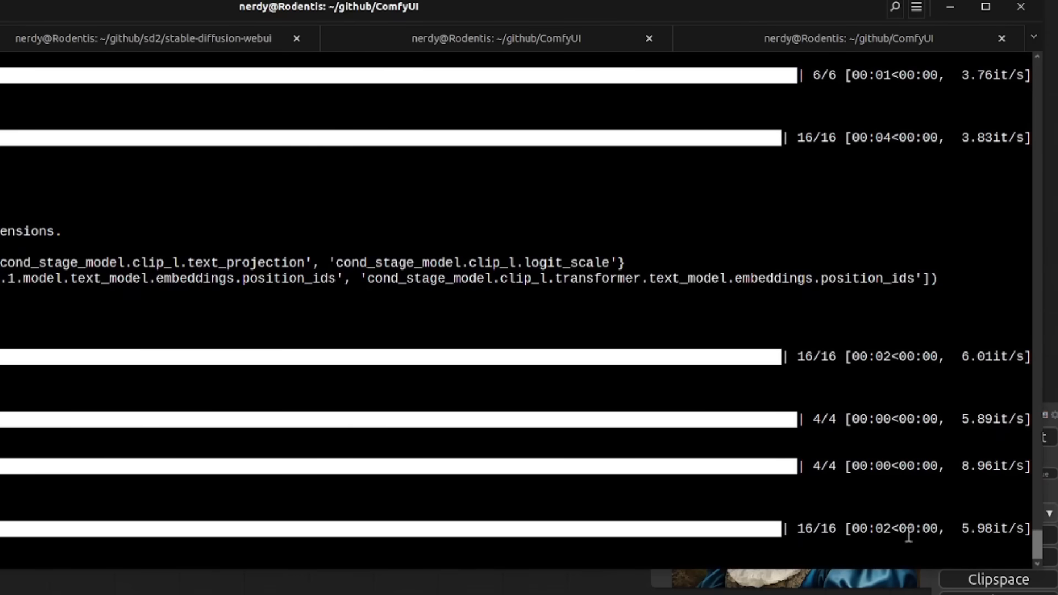
mouse_move(952, 474)
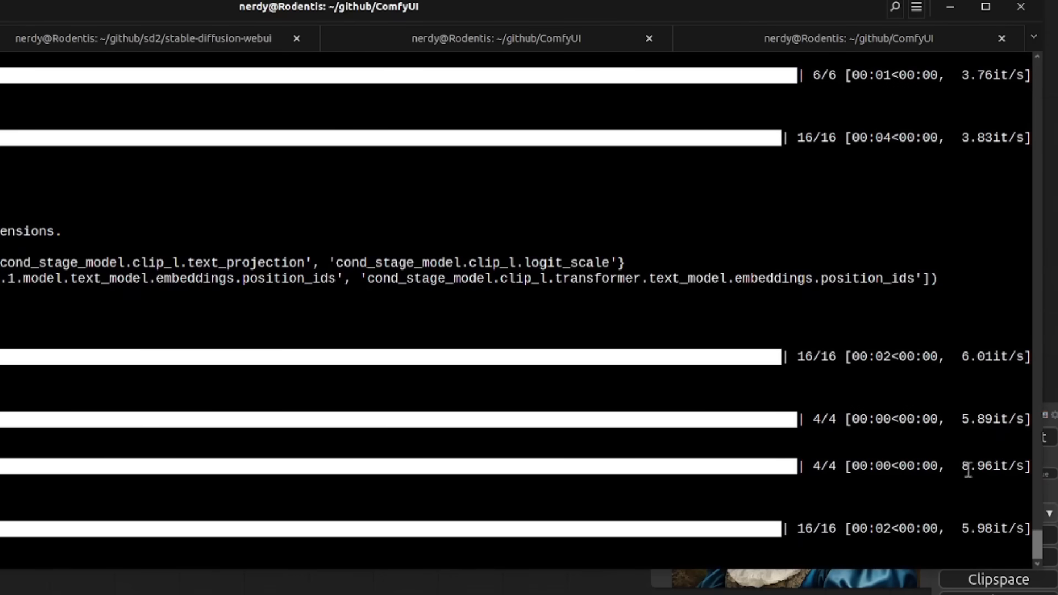
mouse_move(985, 535)
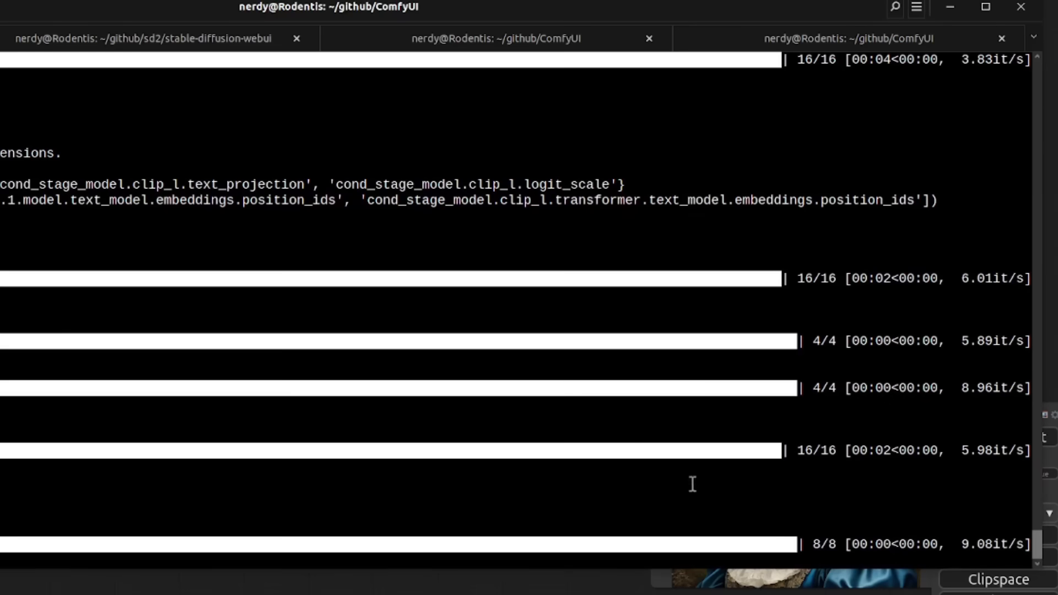
Scroll the ComfyUI server log to review the sampling progress bars and it/s speeds
scroll("down", 3)
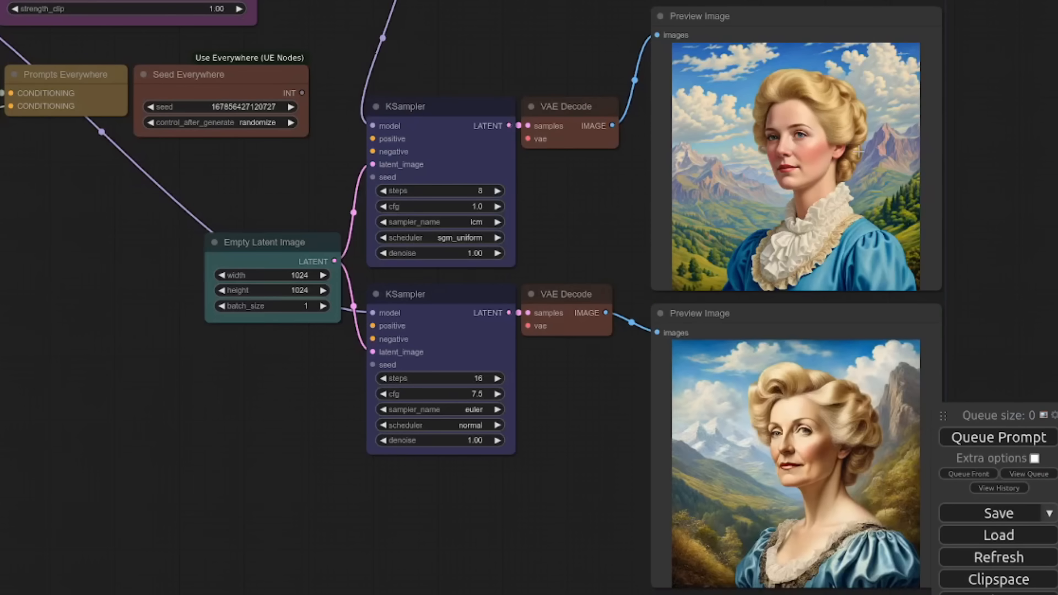
mouse_move(328, 500)
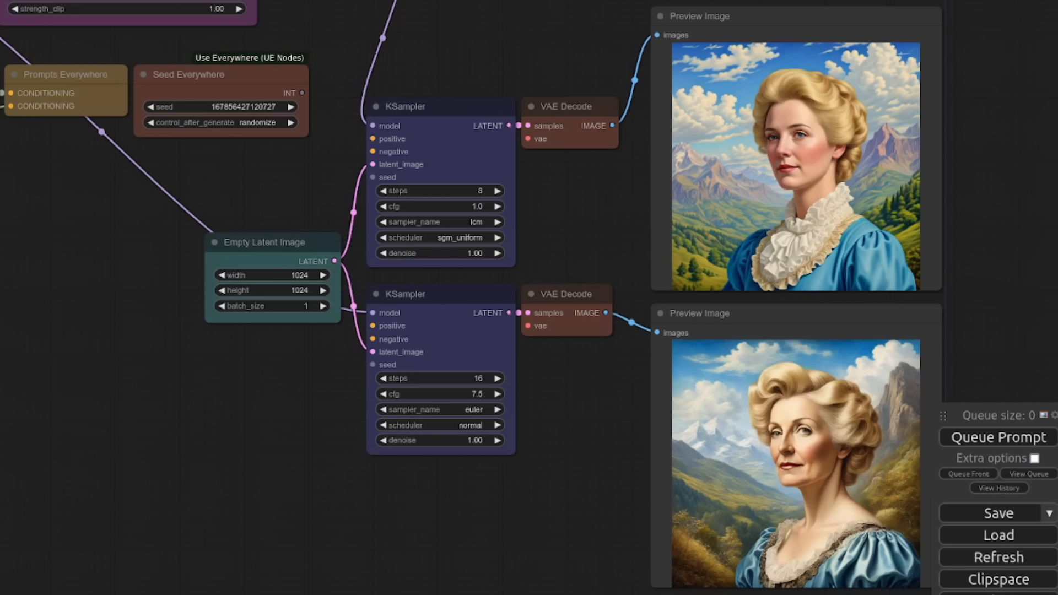
mouse_move(481, 222)
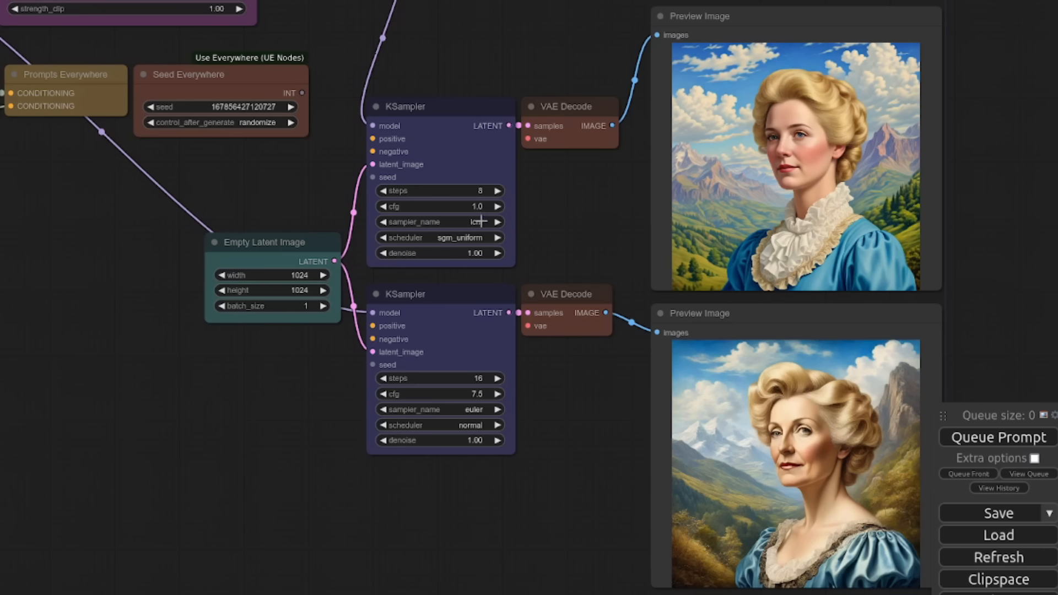
Switch the LCM sampler to ddim then euler at 8 steps, CFG 1.6, and queue the prompt
left_click(440, 221)
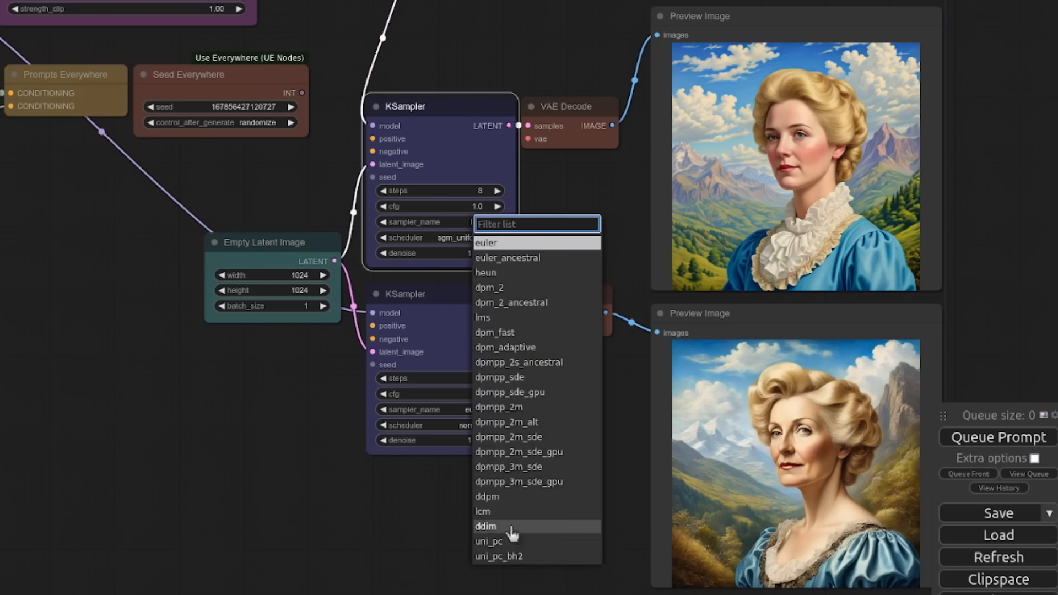
left_click(485, 527)
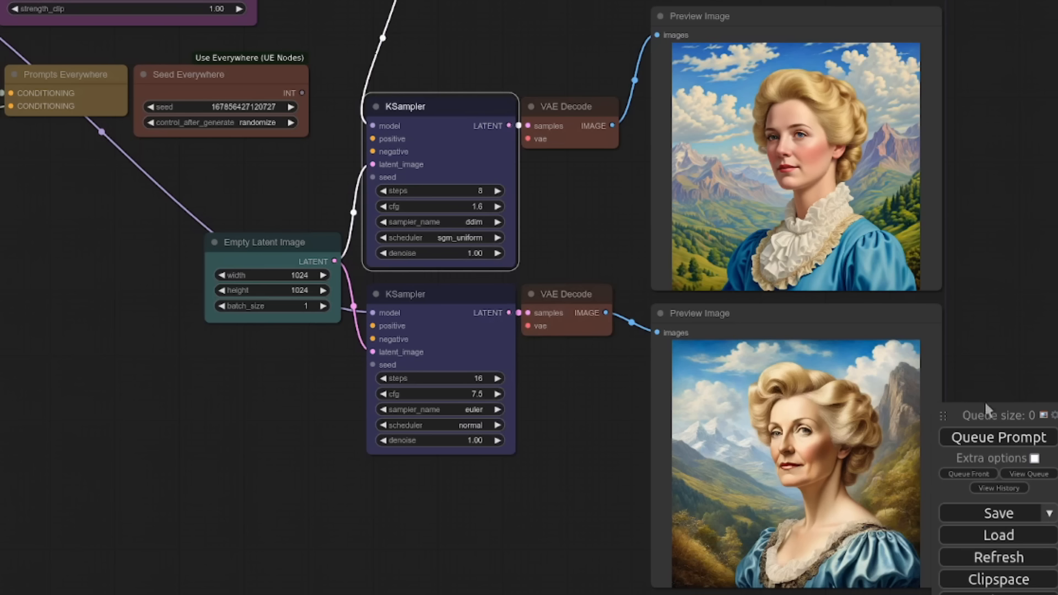
left_click(998, 438)
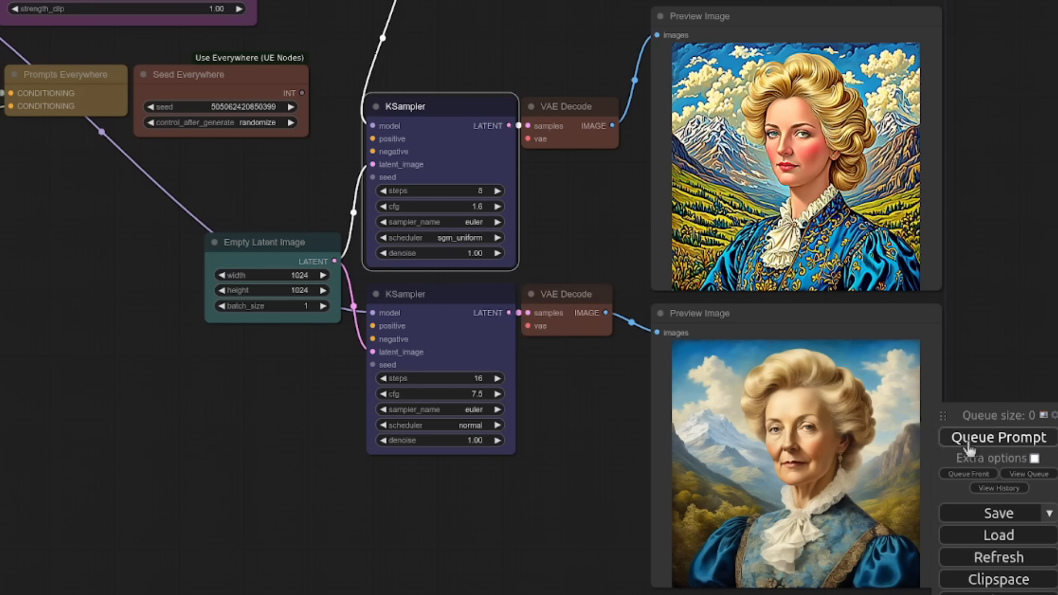
left_click(996, 438)
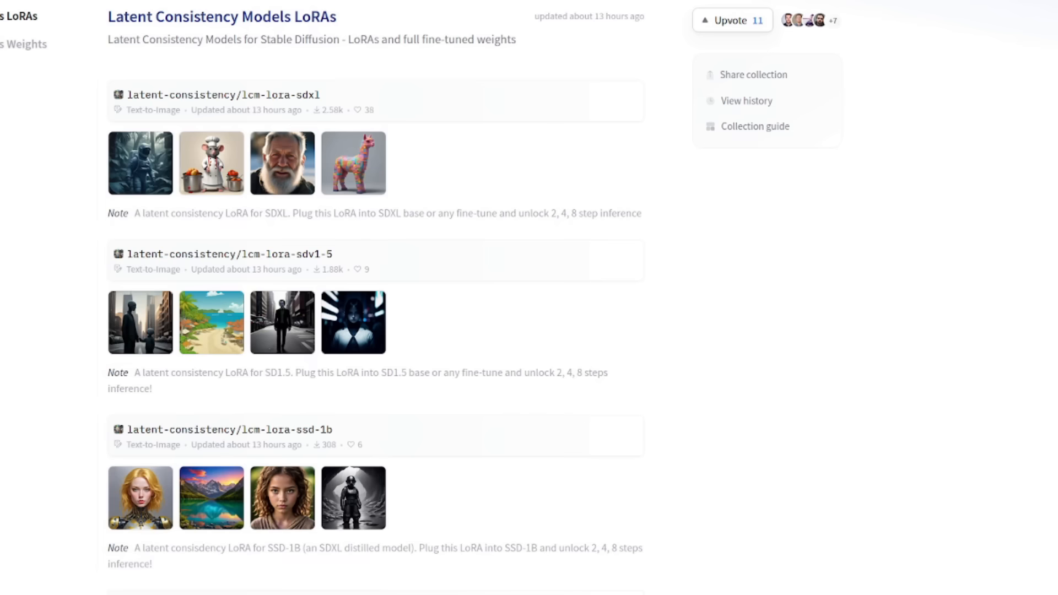
mouse_move(324, 133)
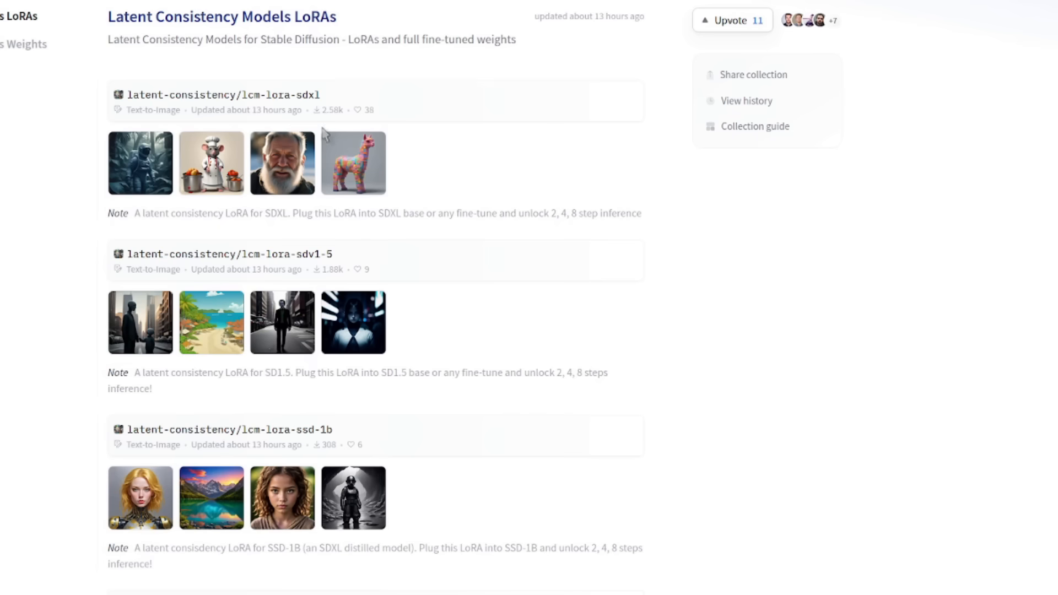